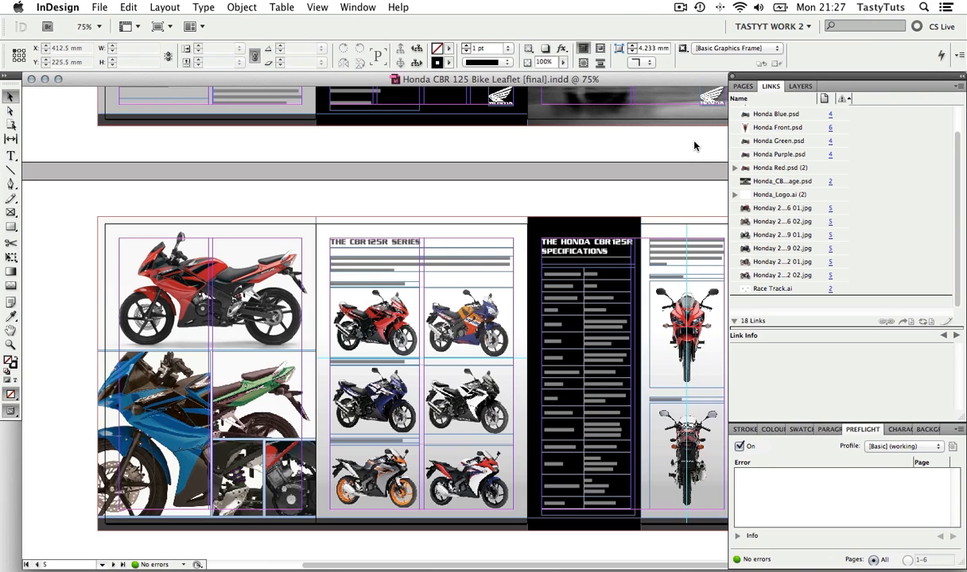
{"action": "mouse_move", "coordinate": [909, 379]}
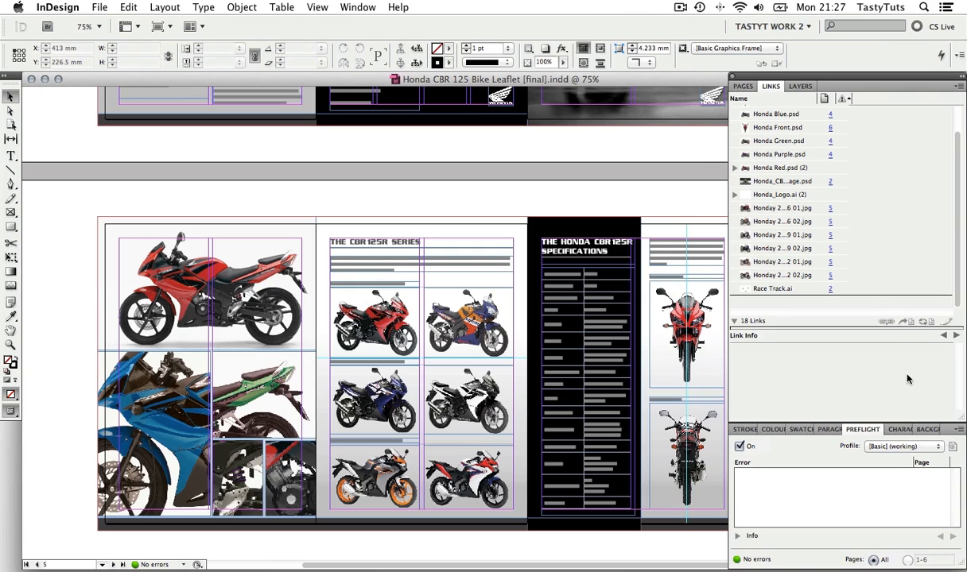
{"action": "mouse_move", "coordinate": [847, 290]}
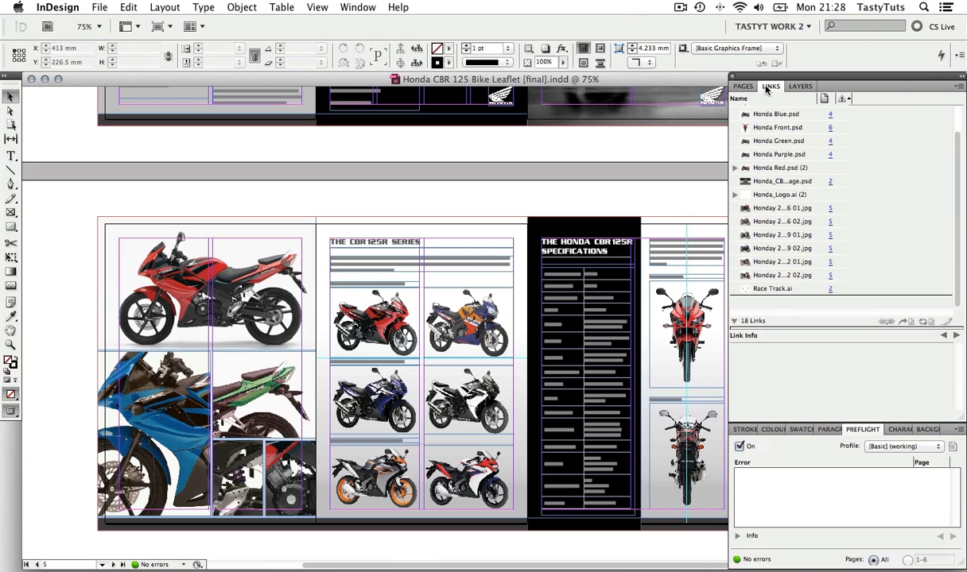
{"action": "mouse_move", "coordinate": [544, 153]}
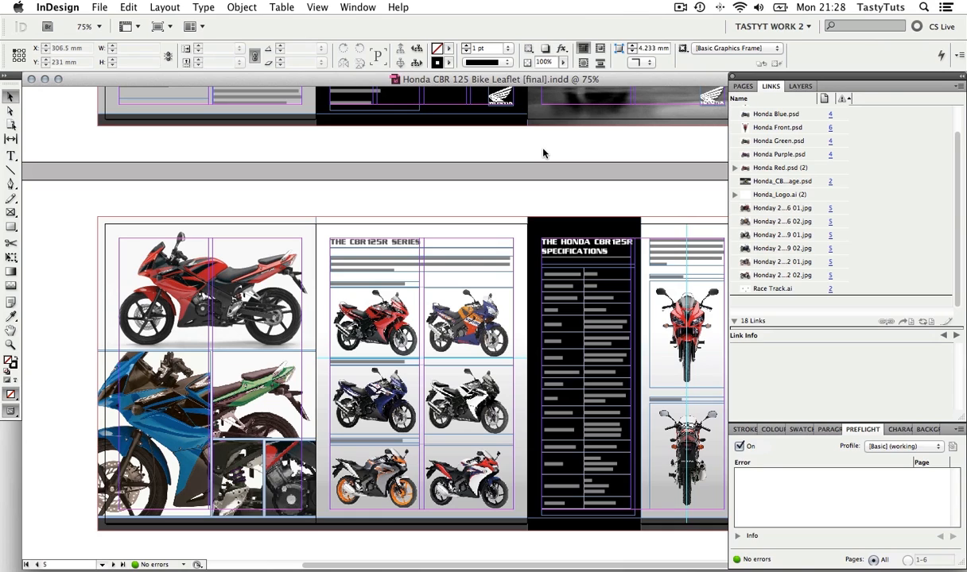
{"action": "mouse_move", "coordinate": [352, 10]}
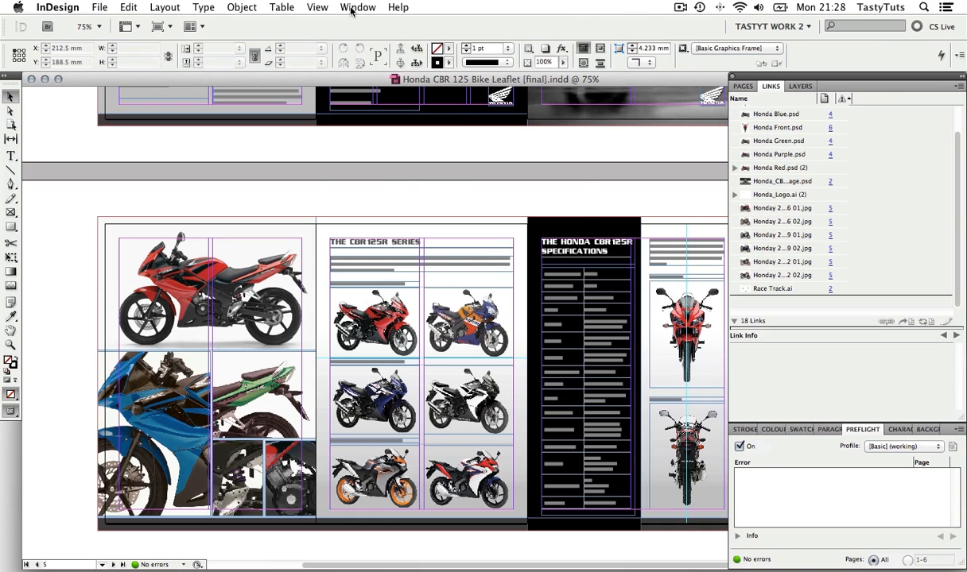
Review the Honda Front.psd and Honda Red.psd link details, then reopen the workspace list.
{"action": "left_click", "coordinate": [357, 7]}
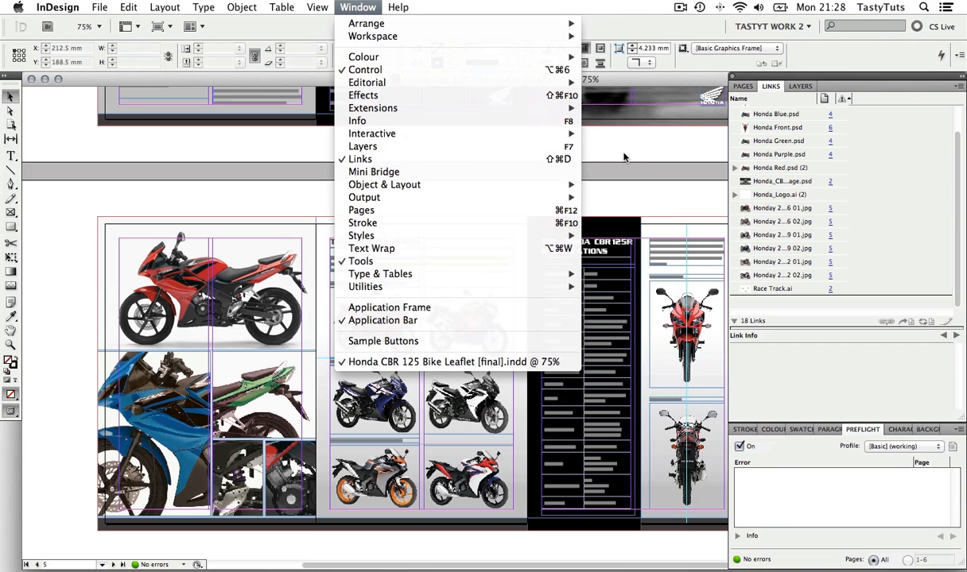
{"action": "left_click", "coordinate": [357, 7]}
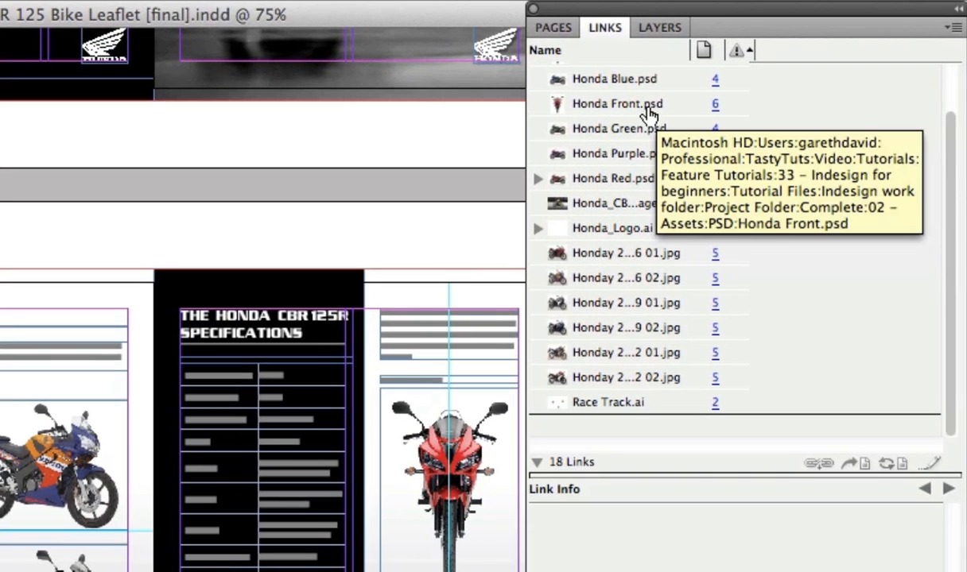
{"action": "left_click", "coordinate": [617, 104]}
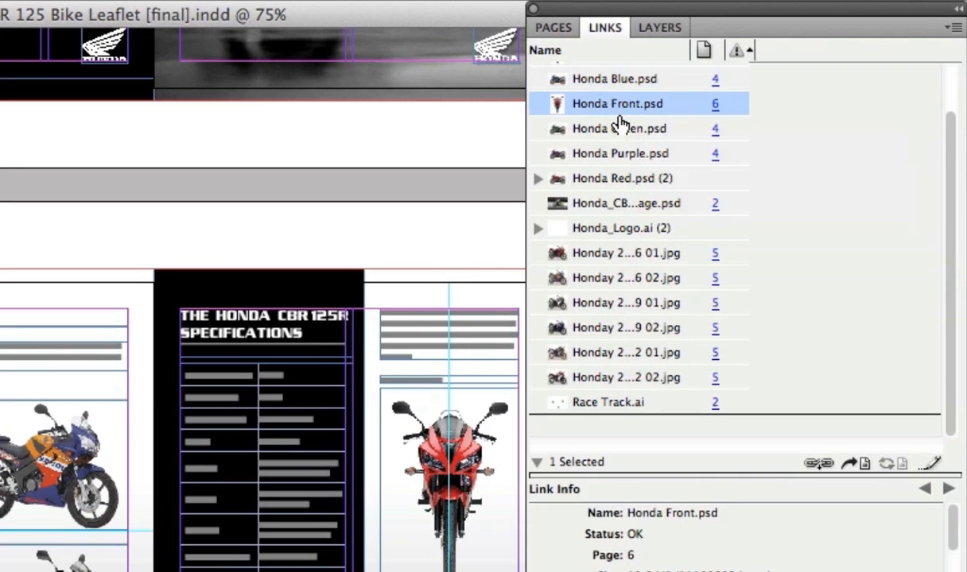
{"action": "left_click", "coordinate": [623, 178]}
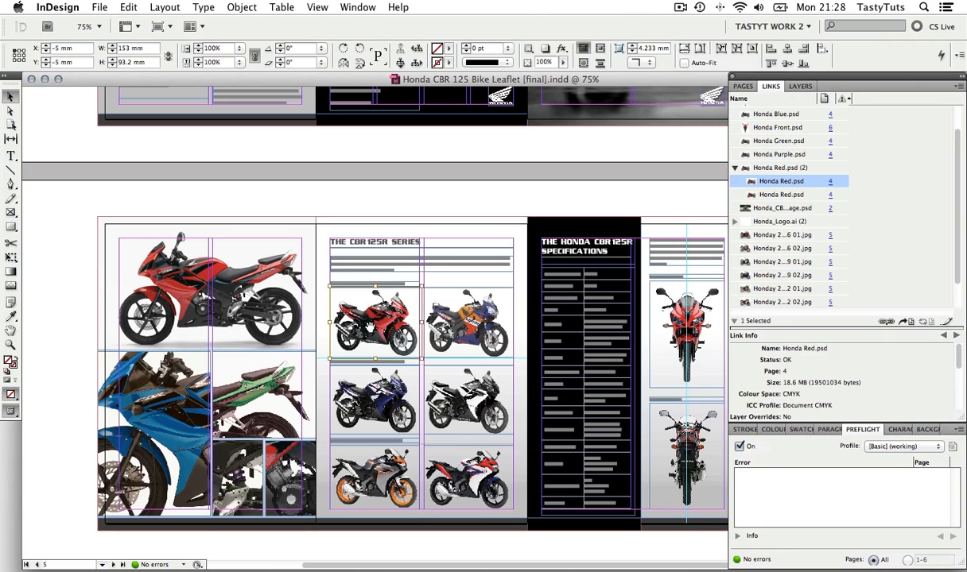
{"action": "left_click", "coordinate": [782, 248]}
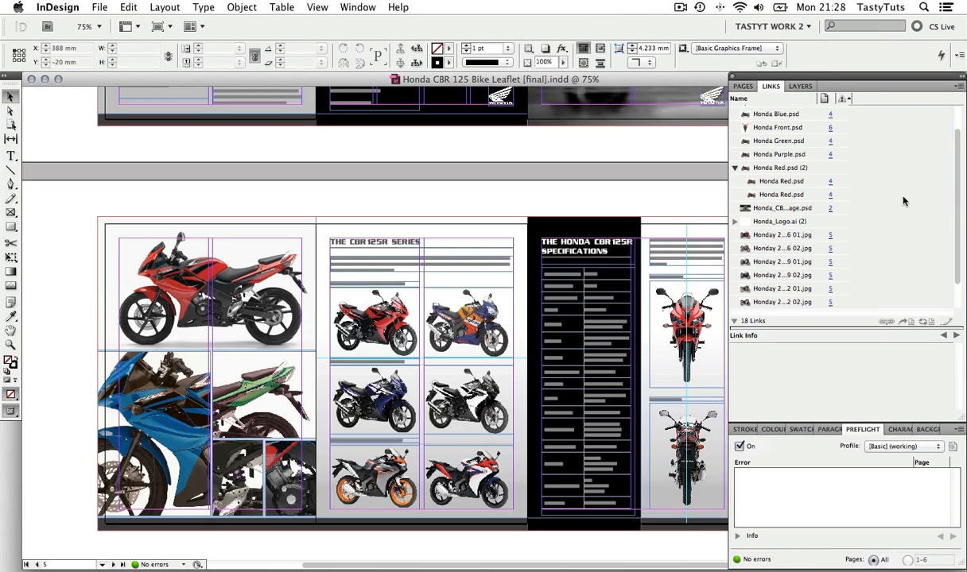
{"action": "left_click", "coordinate": [736, 168]}
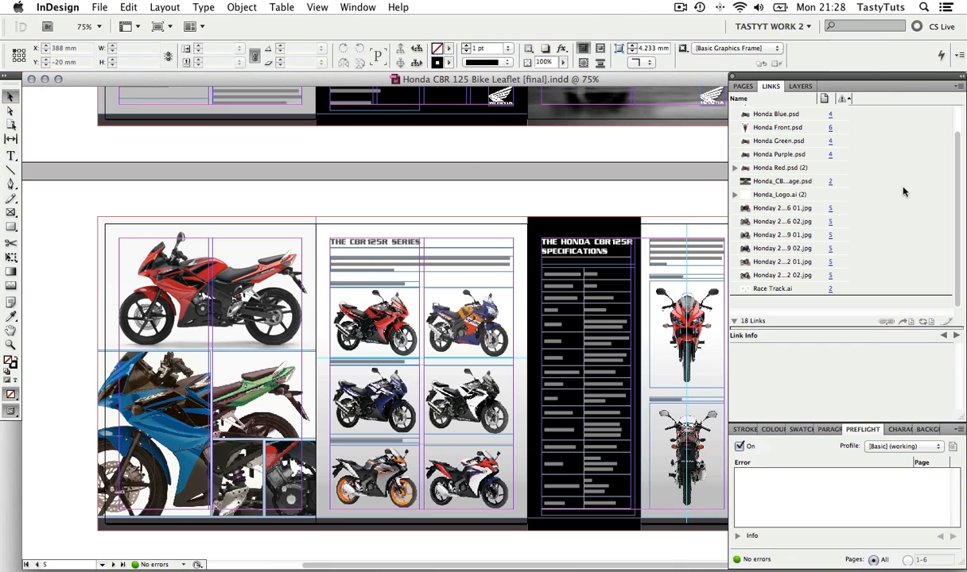
{"action": "left_click", "coordinate": [357, 7]}
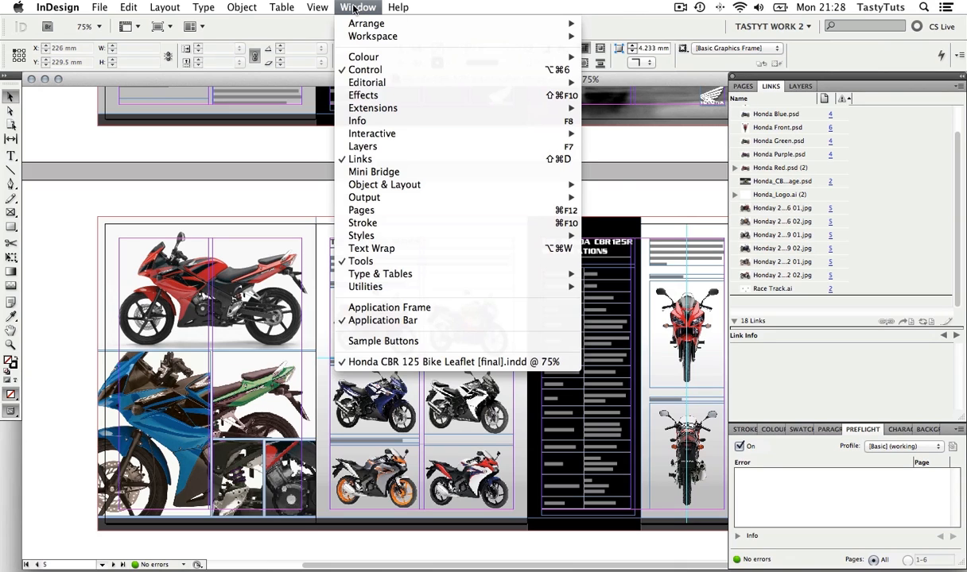
{"action": "mouse_move", "coordinate": [372, 36]}
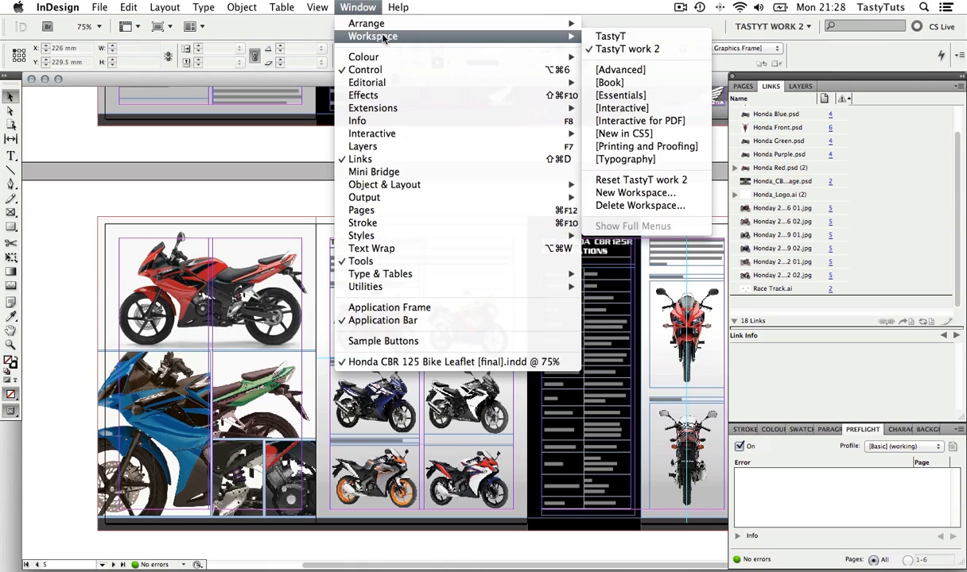
{"action": "mouse_move", "coordinate": [610, 35]}
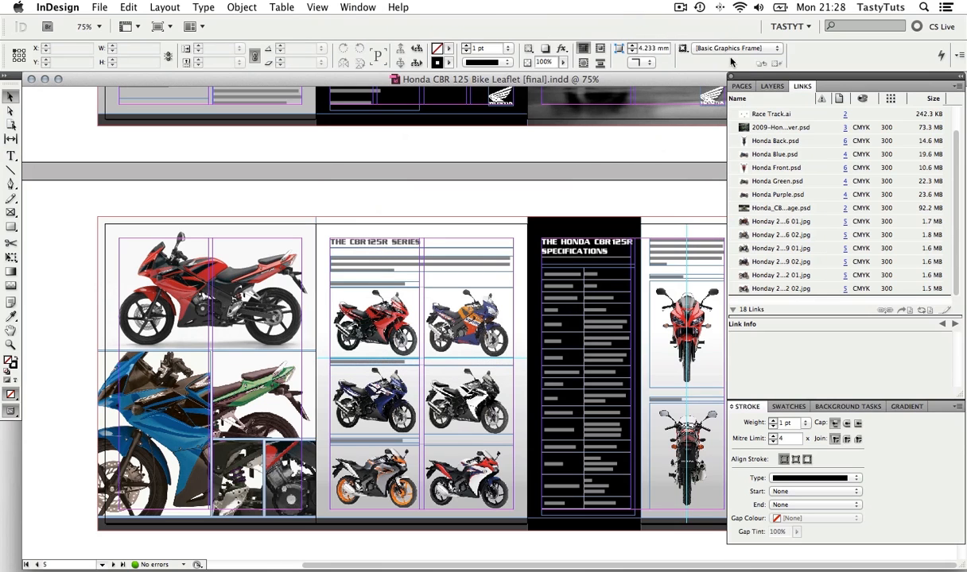
{"action": "mouse_move", "coordinate": [865, 80]}
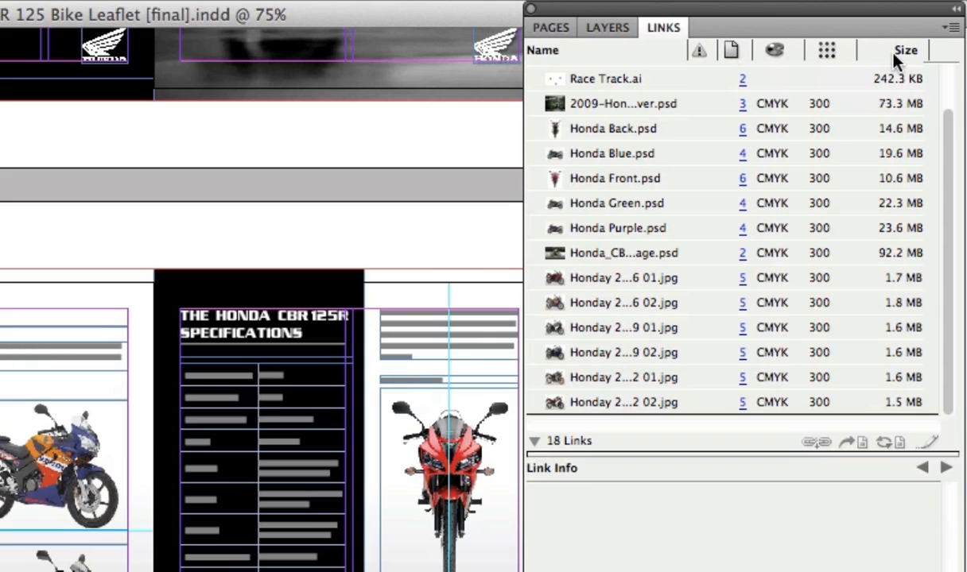
{"action": "mouse_move", "coordinate": [724, 128]}
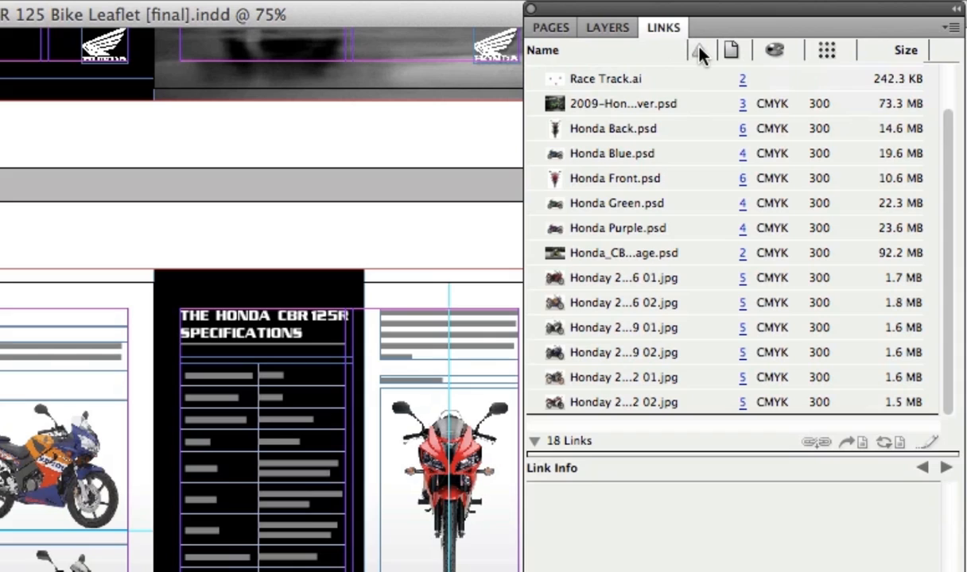
{"action": "mouse_move", "coordinate": [774, 50]}
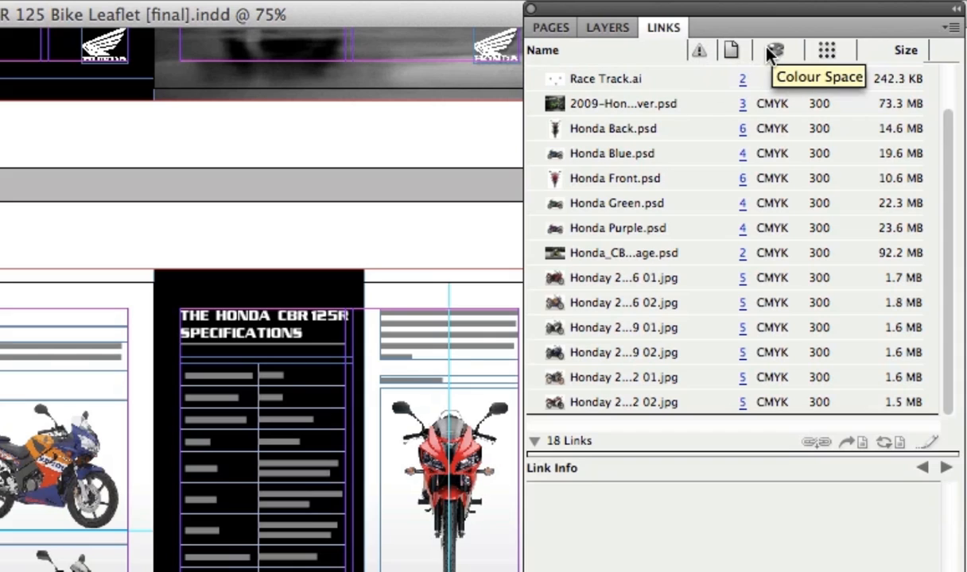
{"action": "mouse_move", "coordinate": [890, 54]}
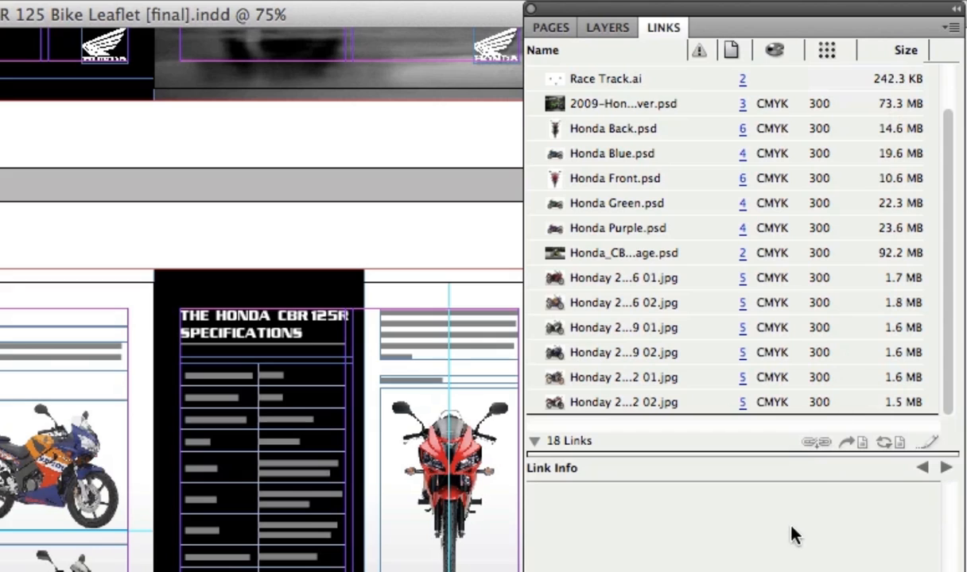
{"action": "mouse_move", "coordinate": [829, 382]}
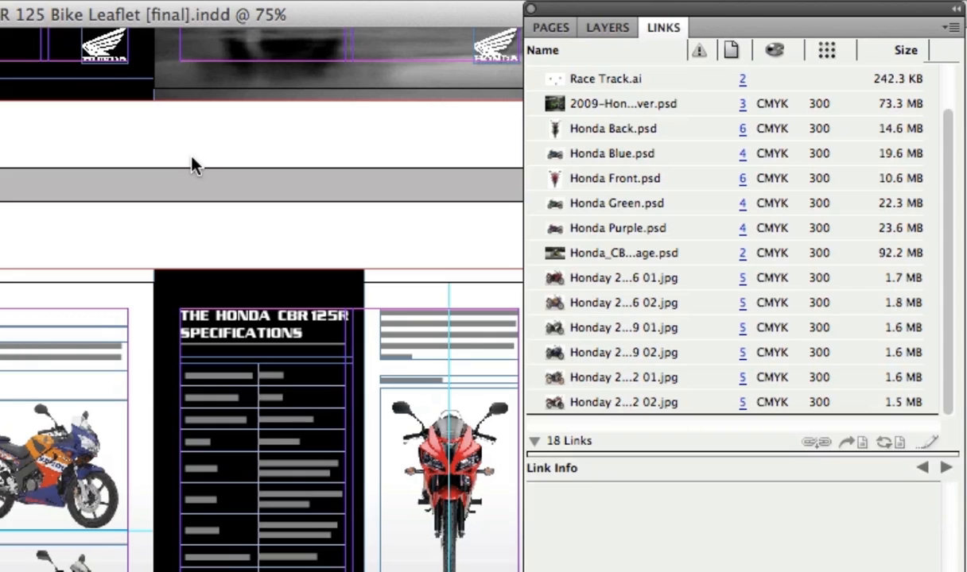
{"action": "mouse_move", "coordinate": [586, 467]}
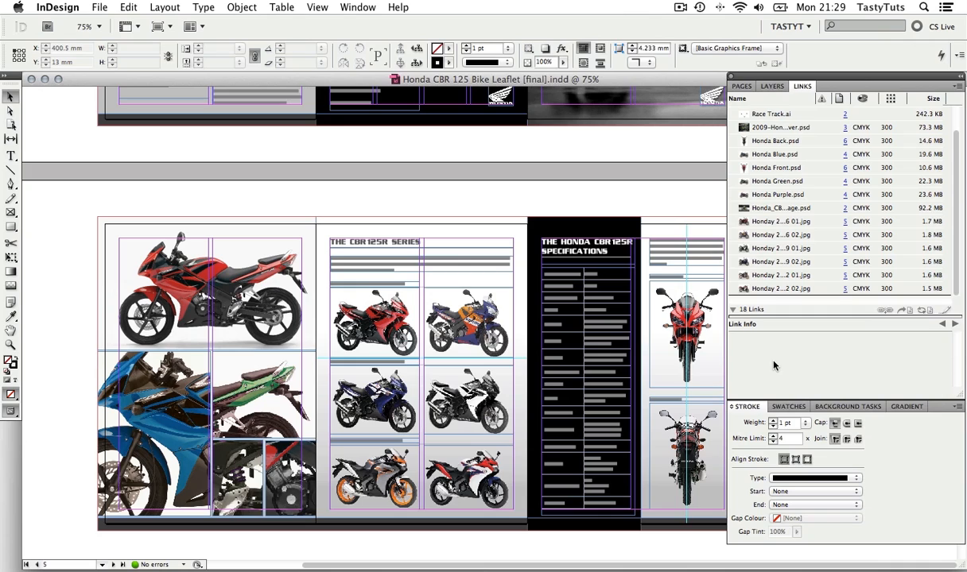
{"action": "mouse_move", "coordinate": [857, 109]}
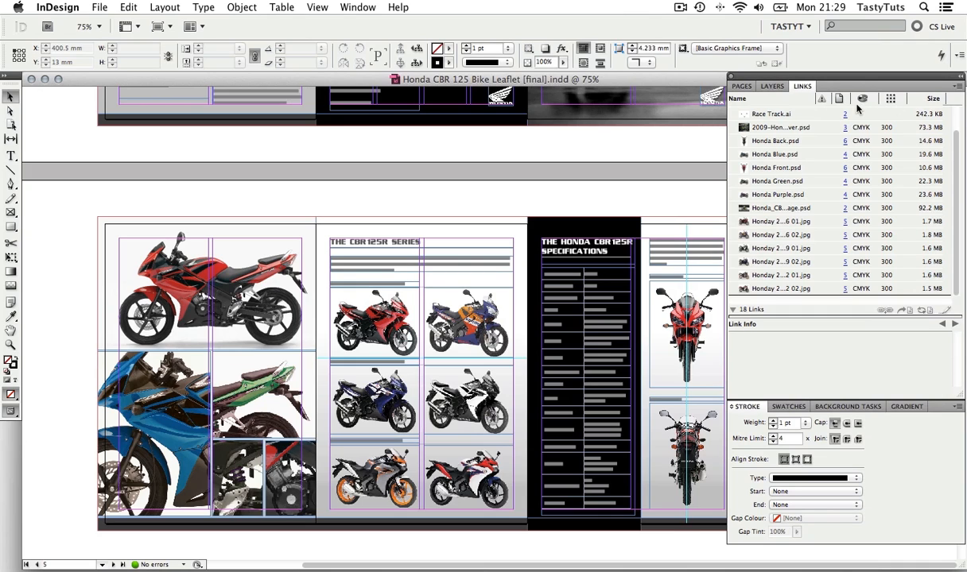
{"action": "mouse_move", "coordinate": [909, 348]}
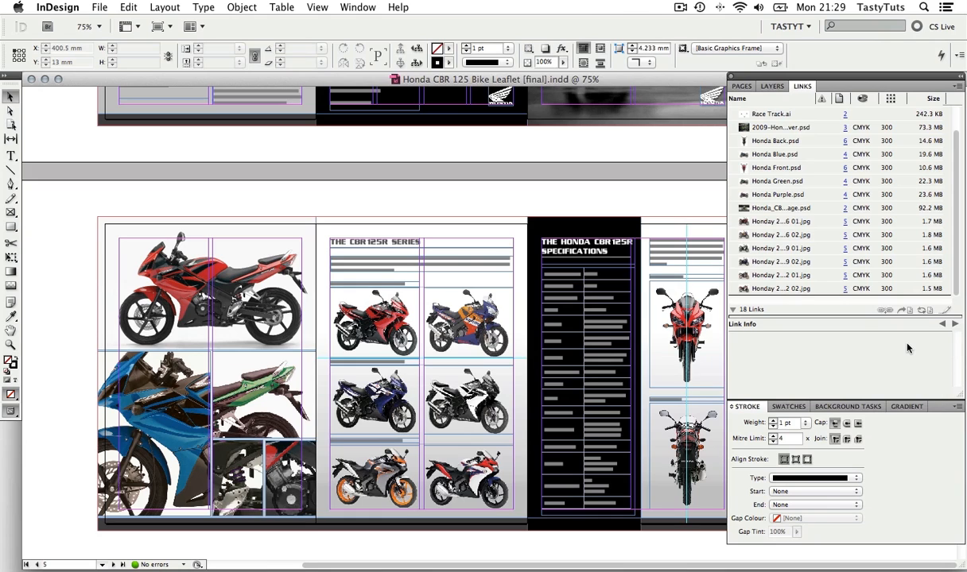
{"action": "left_click", "coordinate": [357, 7]}
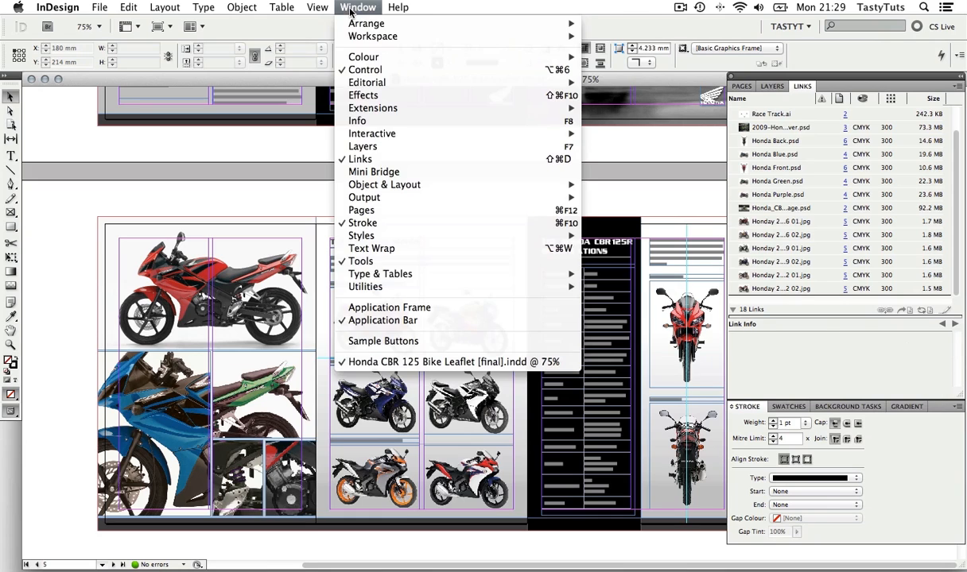
{"action": "mouse_move", "coordinate": [372, 36]}
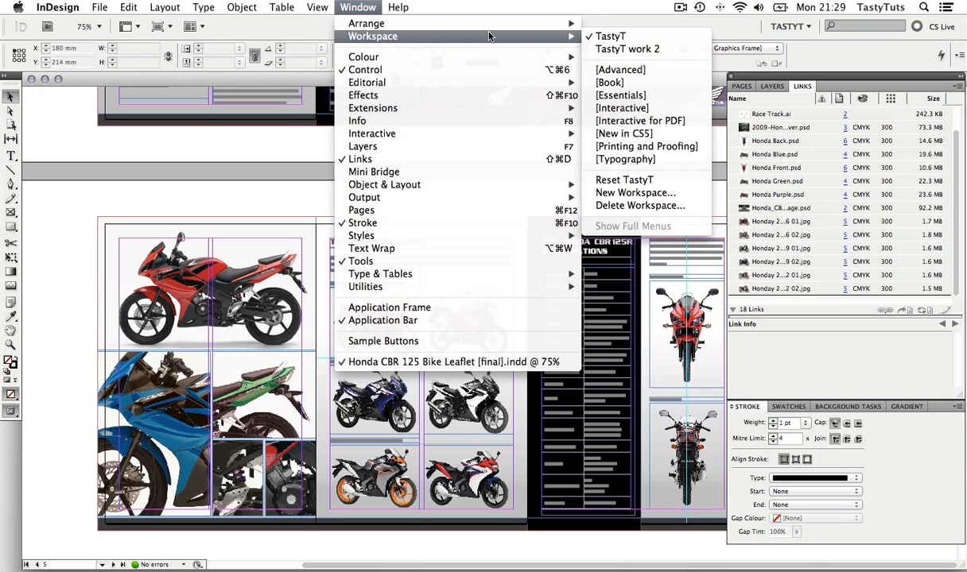
{"action": "mouse_move", "coordinate": [501, 37]}
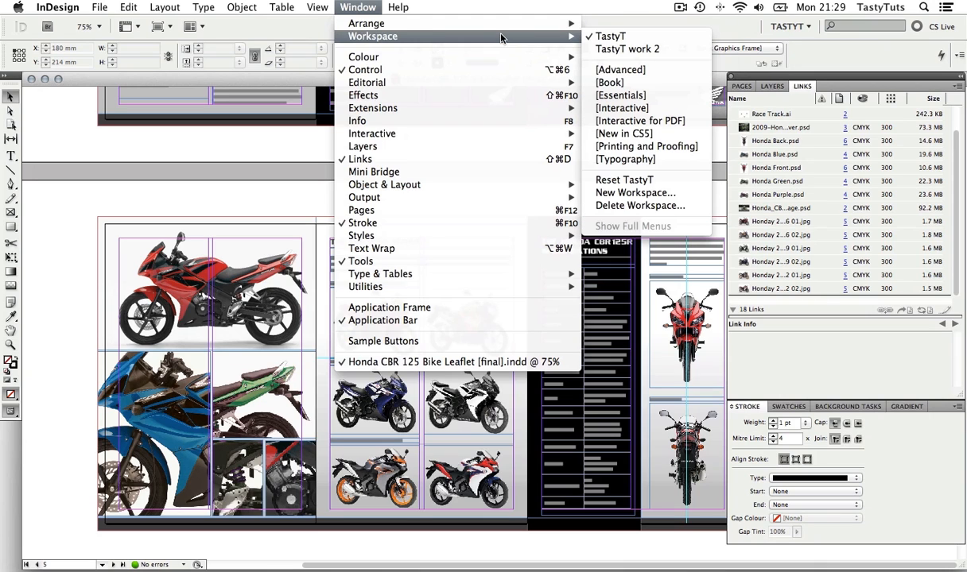
{"action": "mouse_move", "coordinate": [627, 48]}
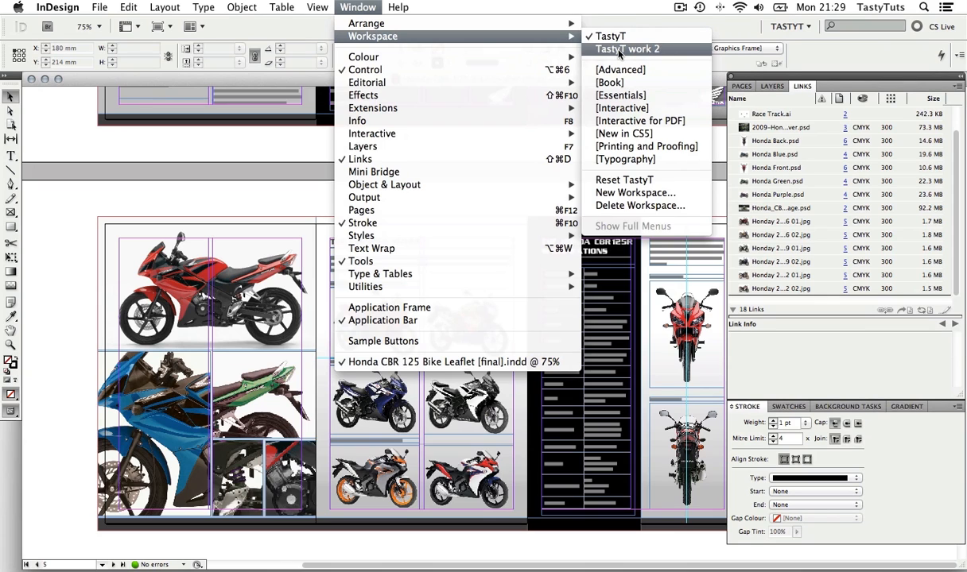
{"action": "left_click", "coordinate": [627, 49]}
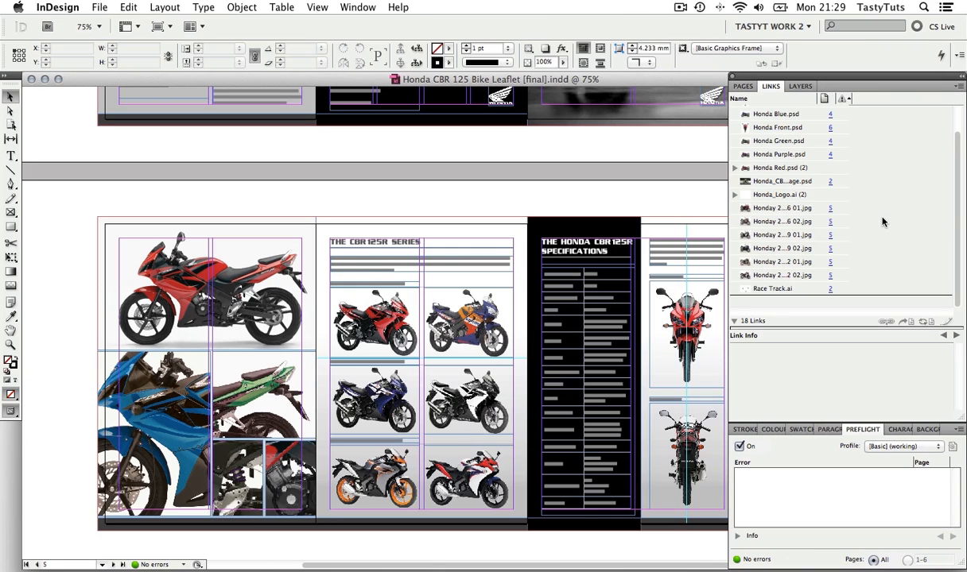
{"action": "mouse_move", "coordinate": [911, 174]}
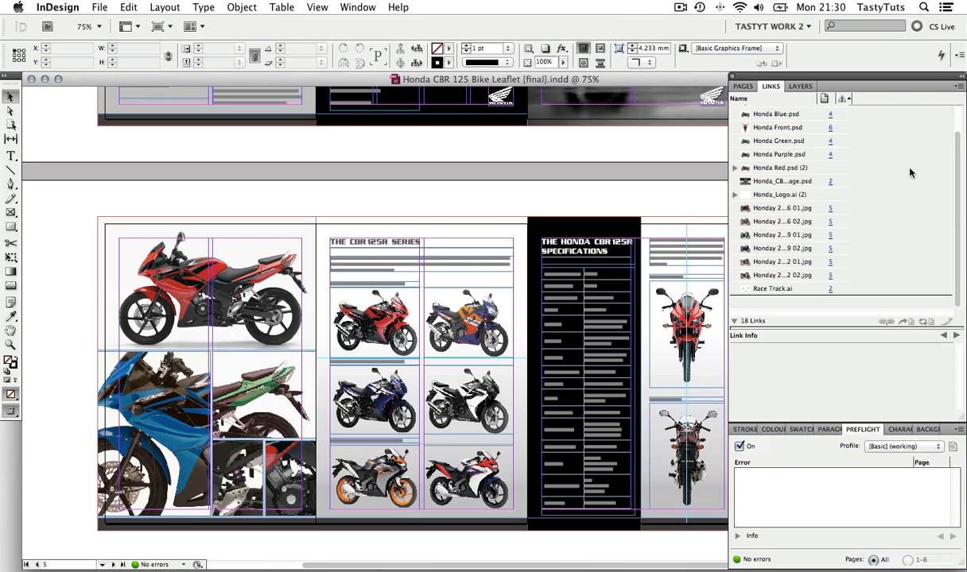
{"action": "mouse_move", "coordinate": [959, 88]}
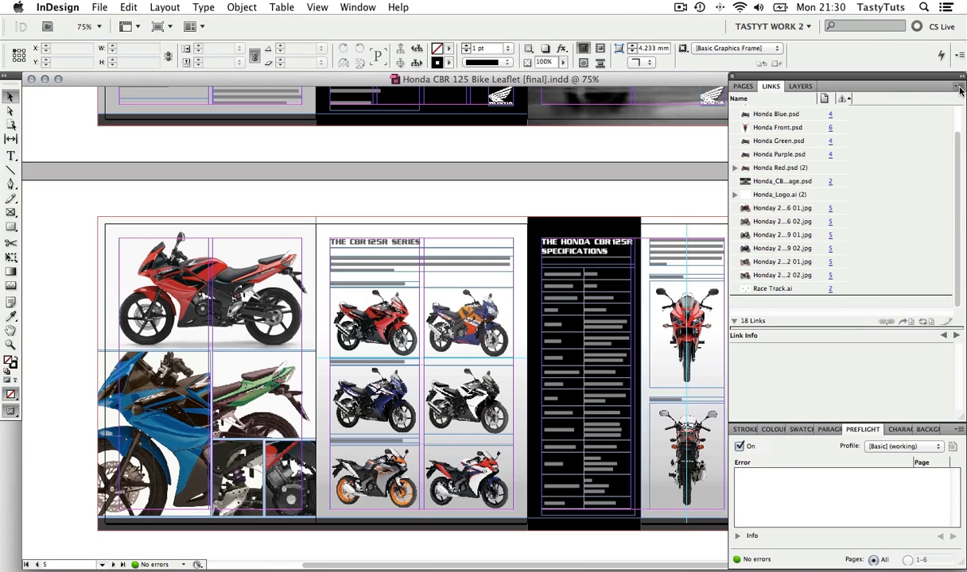
Add Colour Space and Actual PPI columns through the Links panel's Panel Options.
{"action": "left_click", "coordinate": [959, 86]}
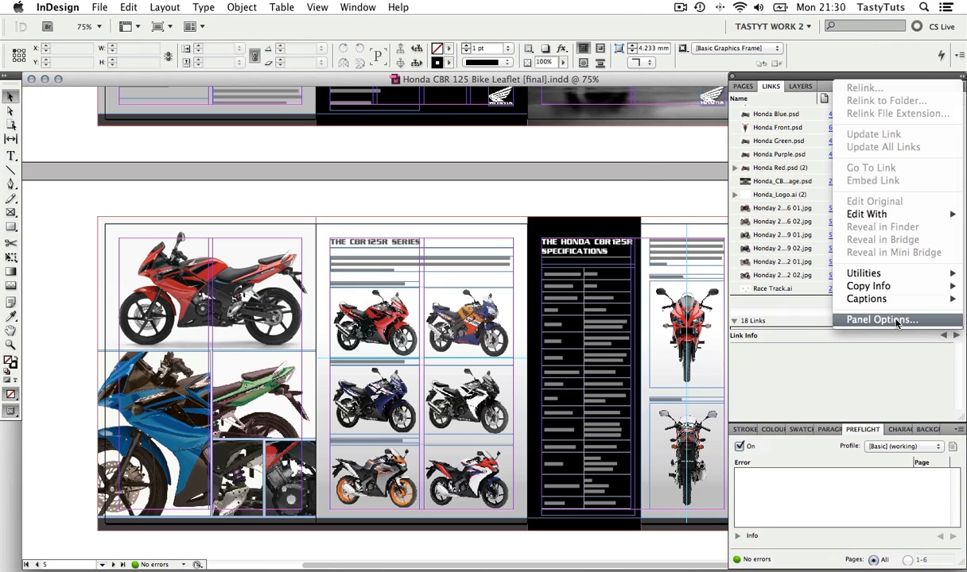
{"action": "left_click", "coordinate": [881, 320]}
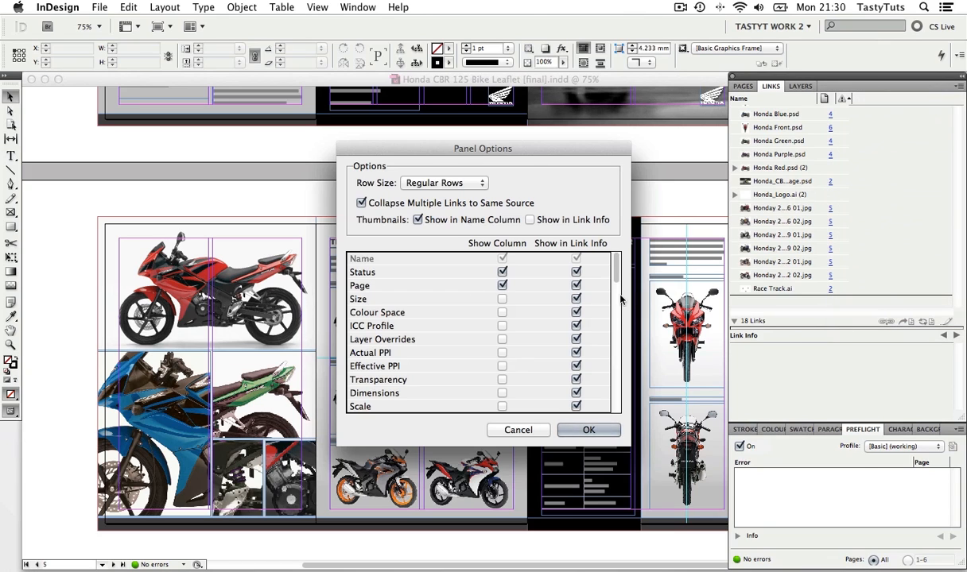
{"action": "scroll", "scroll_direction": "down", "scroll_amount": 3}
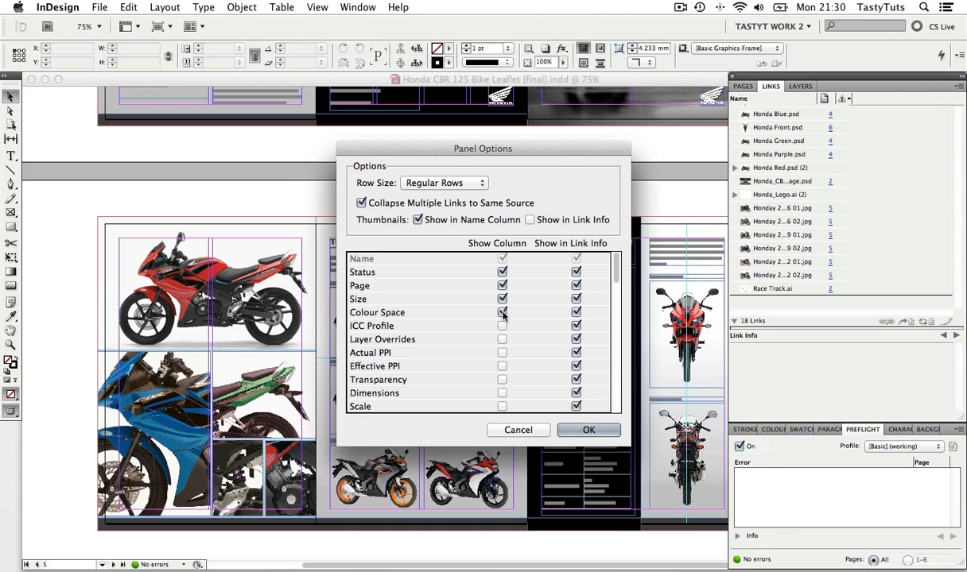
{"action": "left_click", "coordinate": [502, 312]}
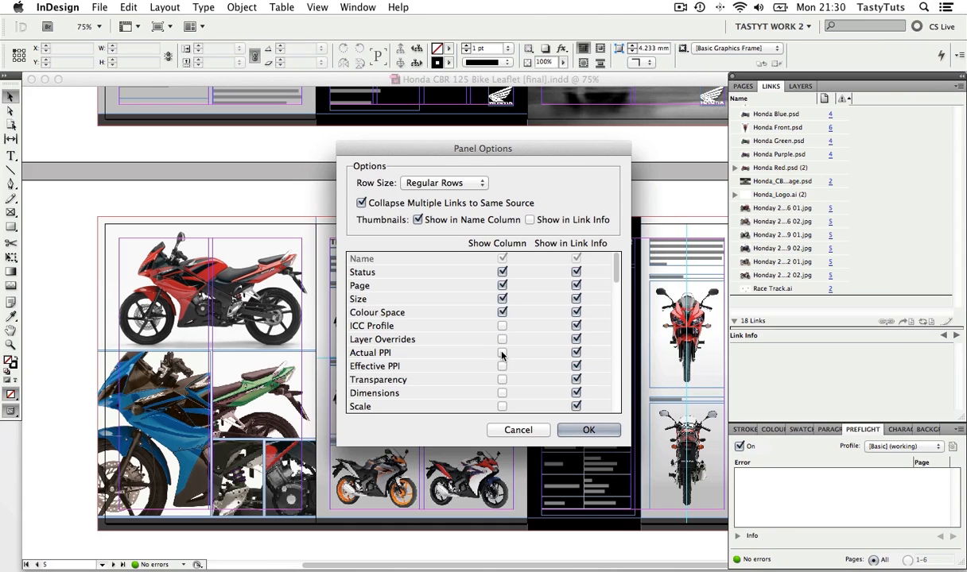
{"action": "left_click", "coordinate": [588, 429]}
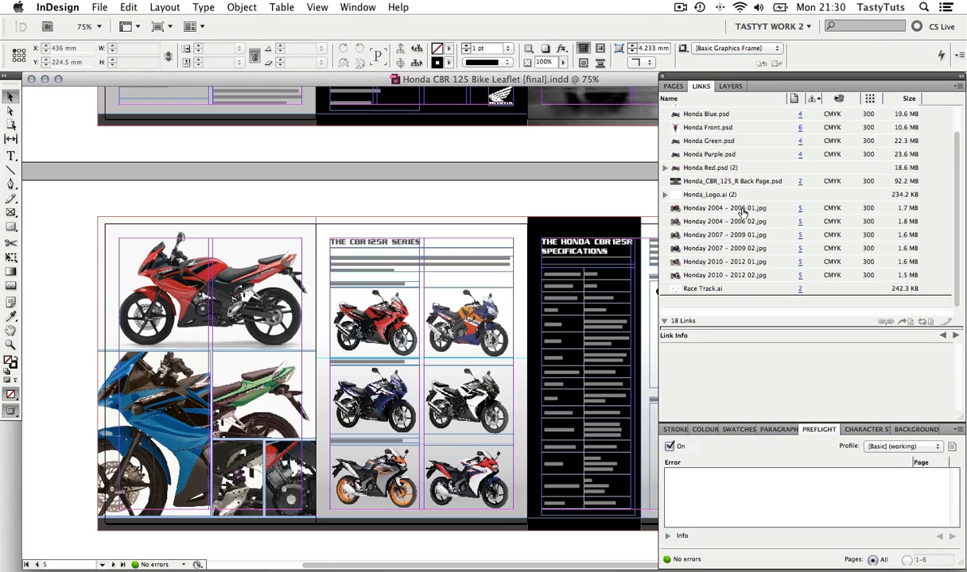
{"action": "mouse_move", "coordinate": [795, 98]}
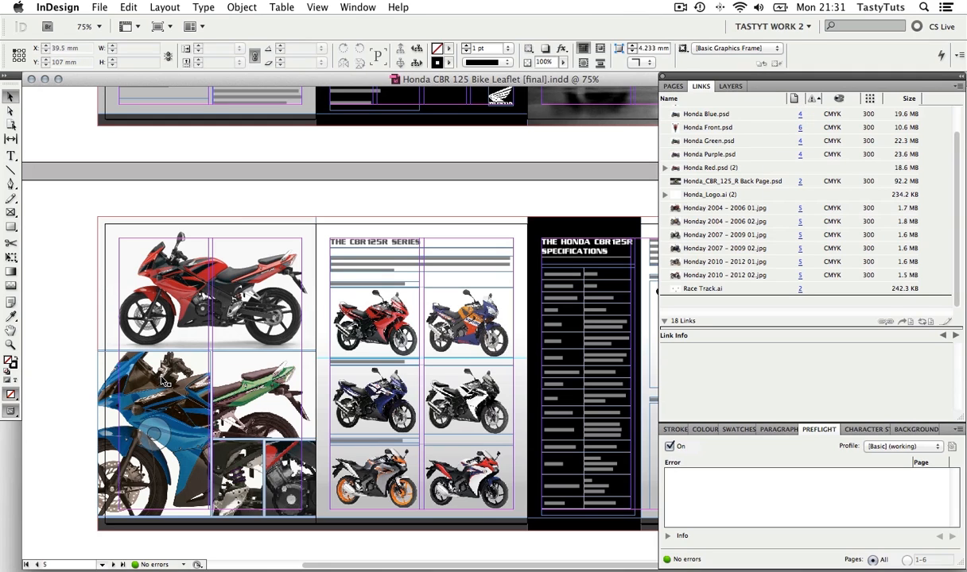
Select the blue motorbike photo to show Honda Blue.psd's link info.
{"action": "left_click", "coordinate": [706, 114]}
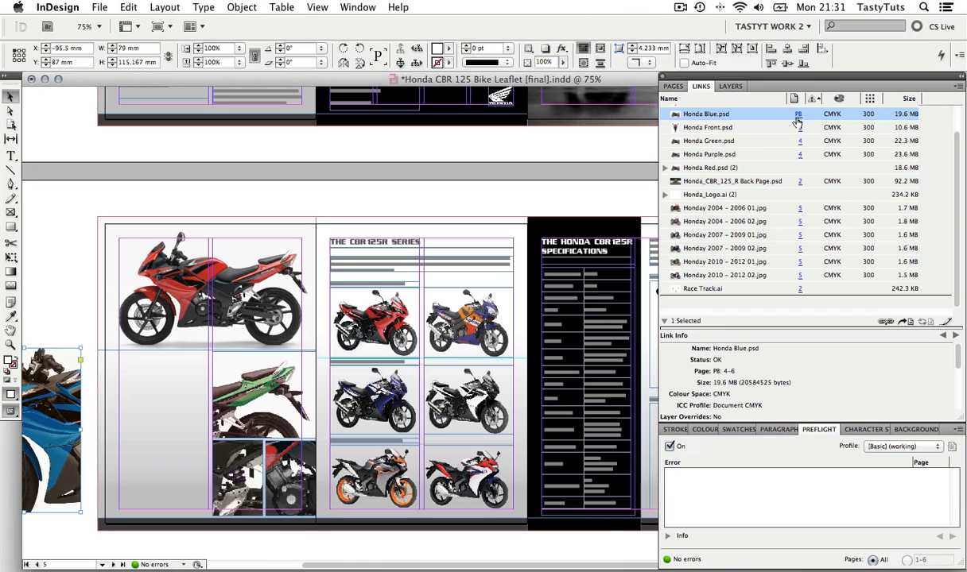
{"action": "mouse_move", "coordinate": [799, 117]}
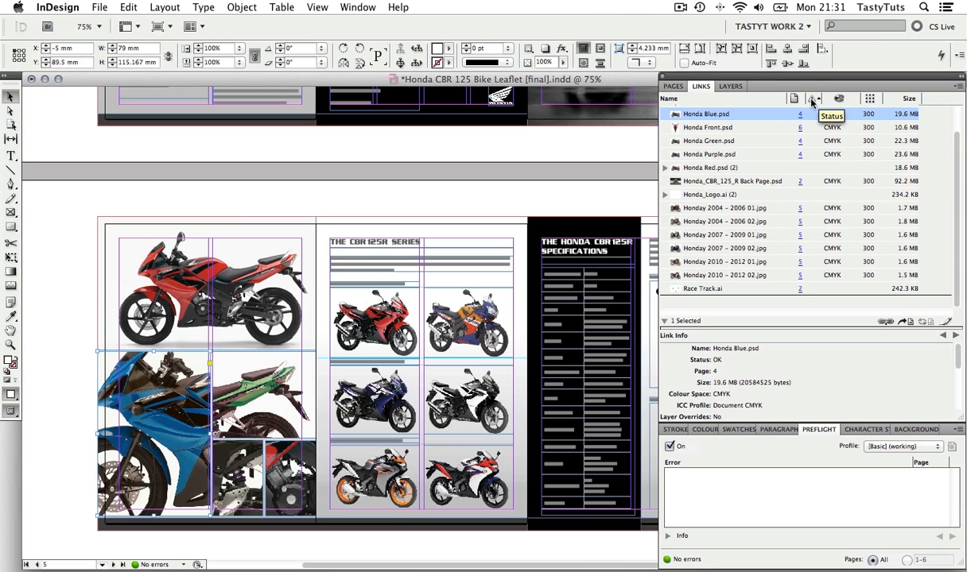
{"action": "mouse_move", "coordinate": [812, 102]}
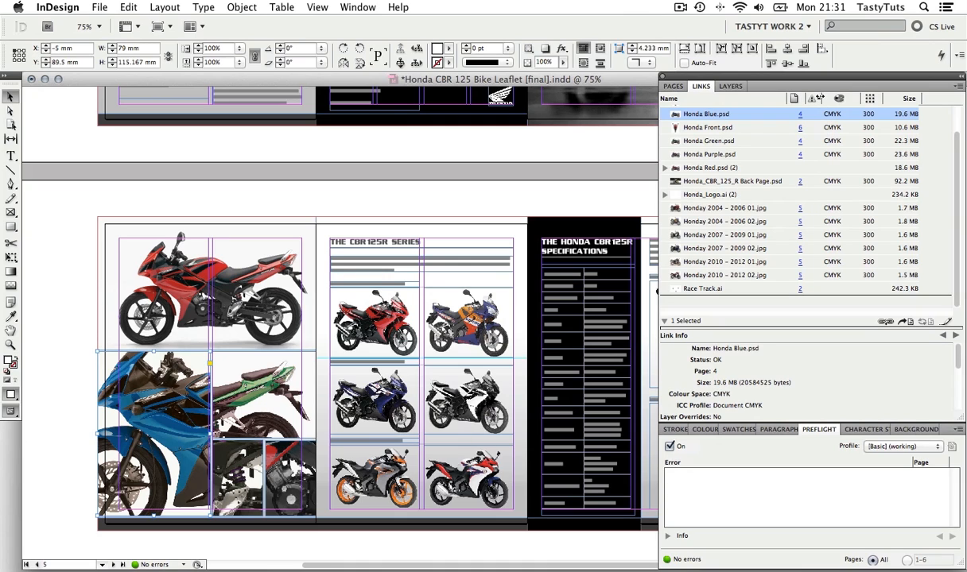
{"action": "mouse_move", "coordinate": [815, 99]}
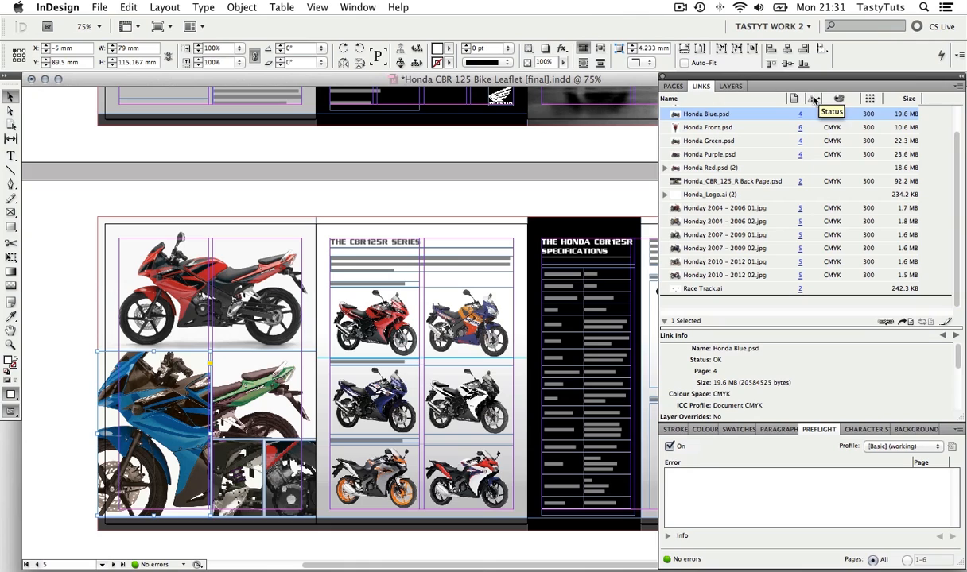
{"action": "mouse_move", "coordinate": [837, 99]}
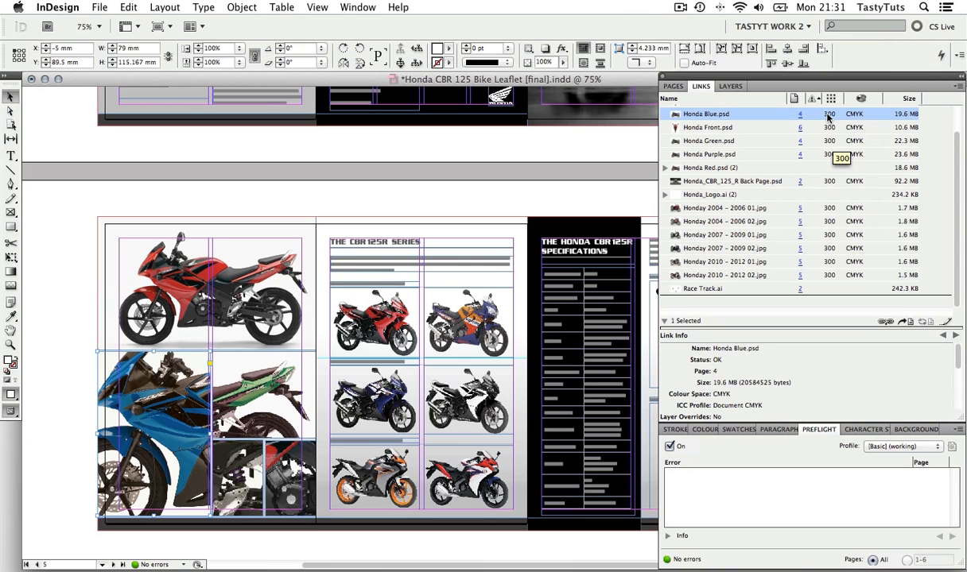
{"action": "mouse_move", "coordinate": [827, 308]}
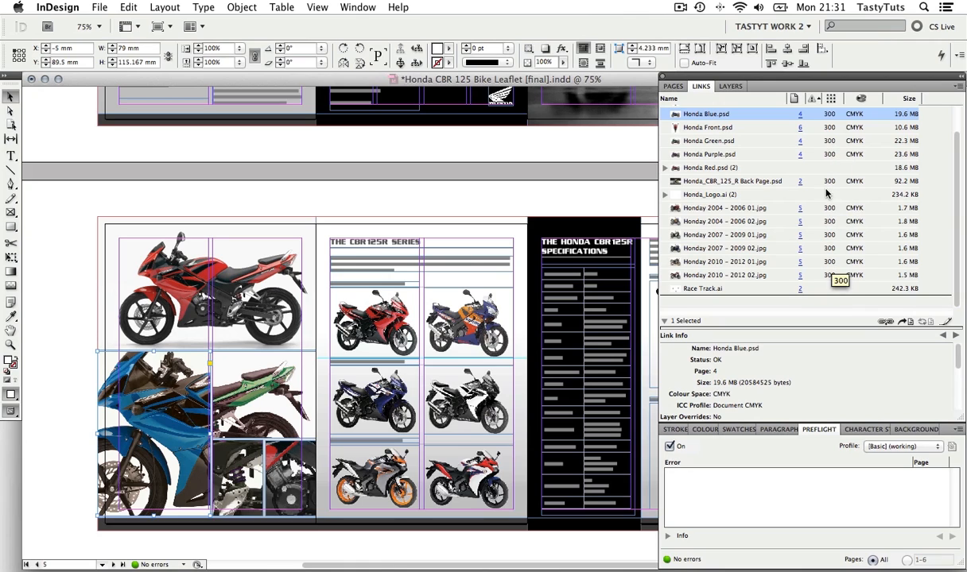
{"action": "mouse_move", "coordinate": [834, 308]}
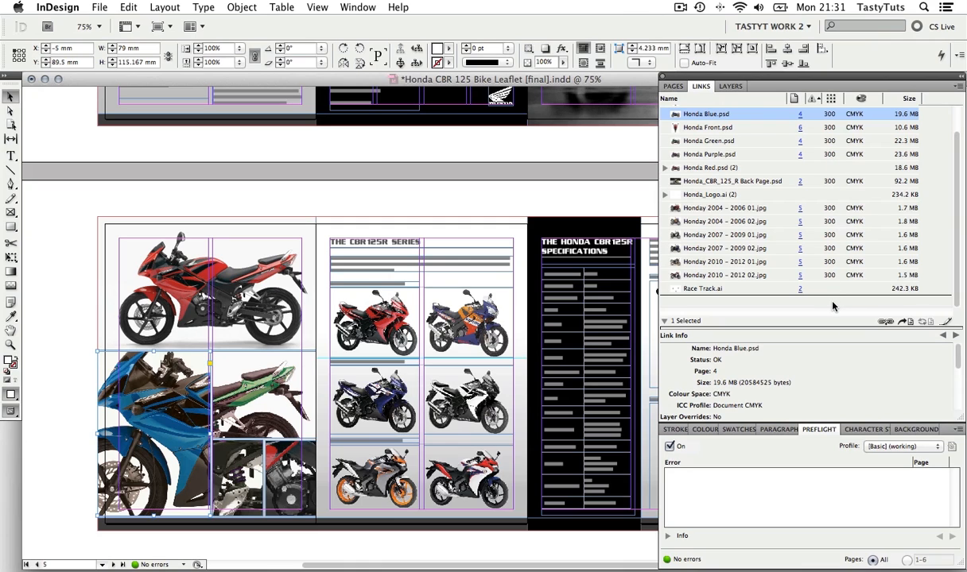
{"action": "mouse_move", "coordinate": [862, 101]}
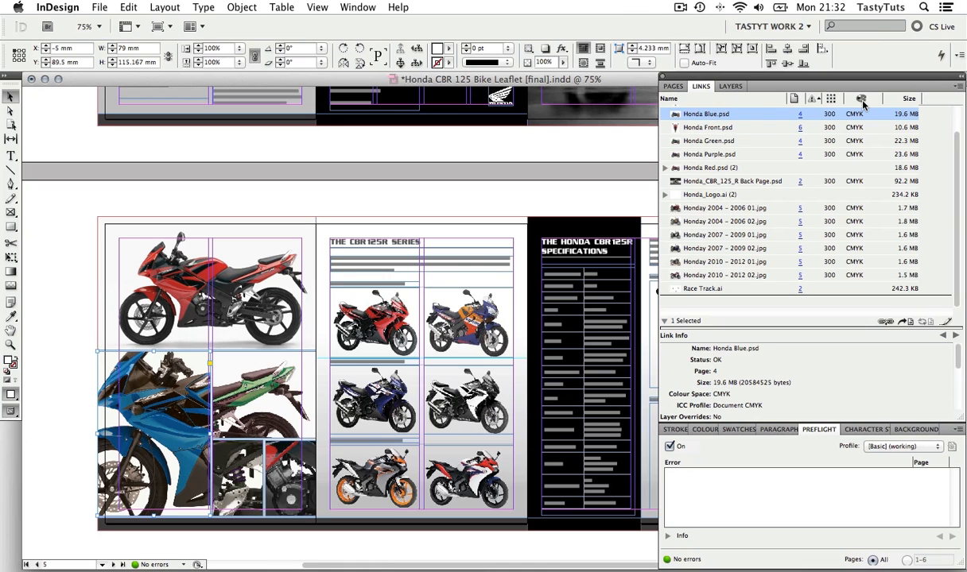
{"action": "mouse_move", "coordinate": [862, 99]}
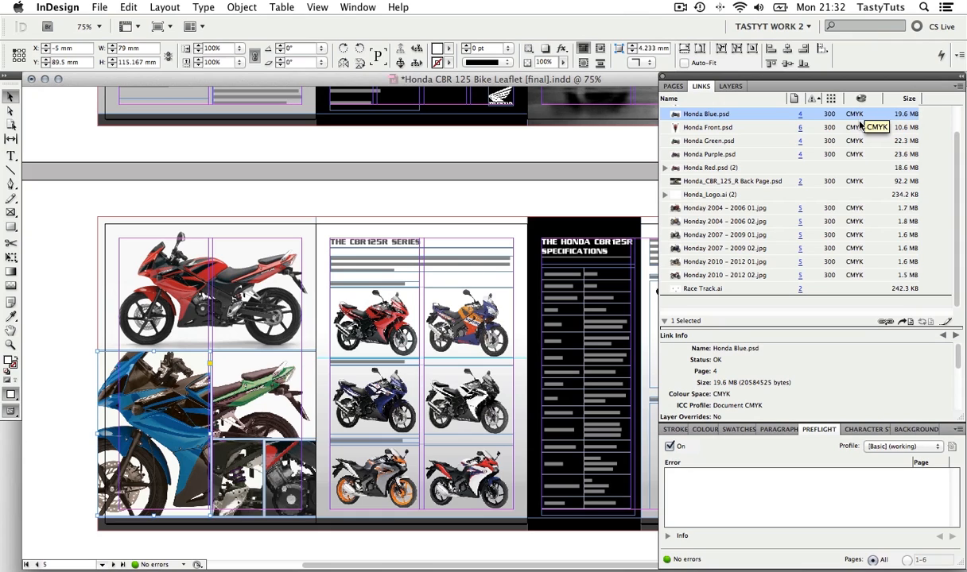
{"action": "mouse_move", "coordinate": [861, 275]}
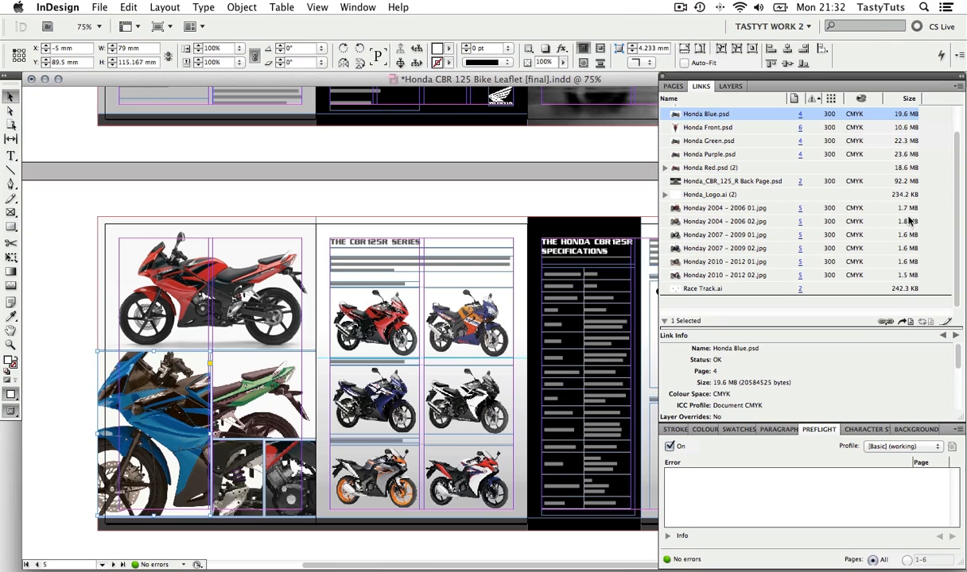
{"action": "mouse_move", "coordinate": [912, 126]}
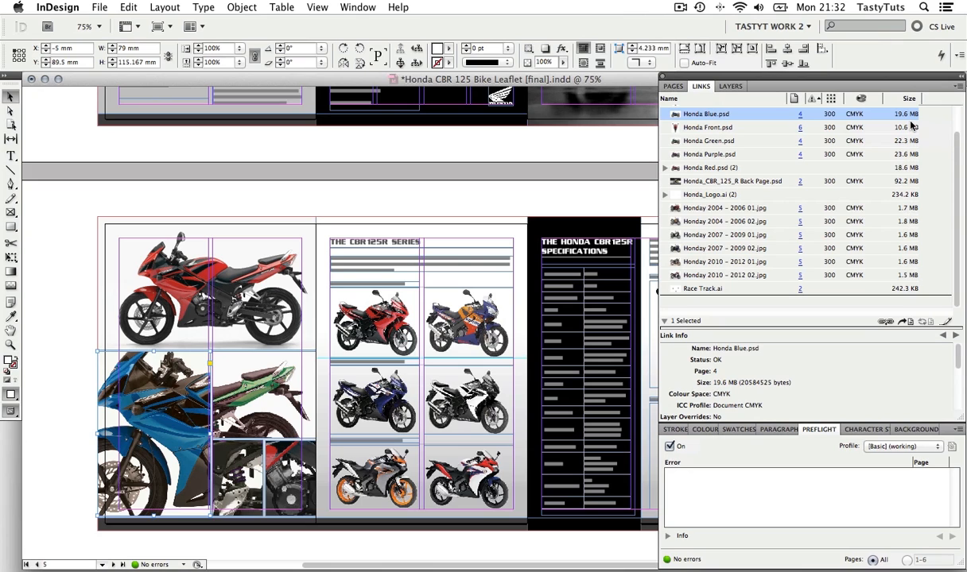
{"action": "mouse_move", "coordinate": [905, 372]}
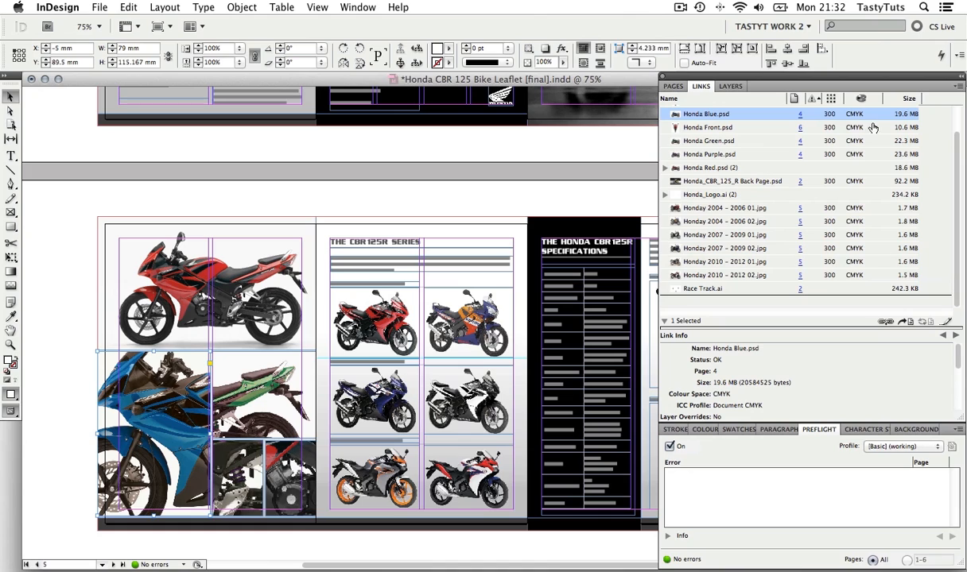
{"action": "mouse_move", "coordinate": [779, 107]}
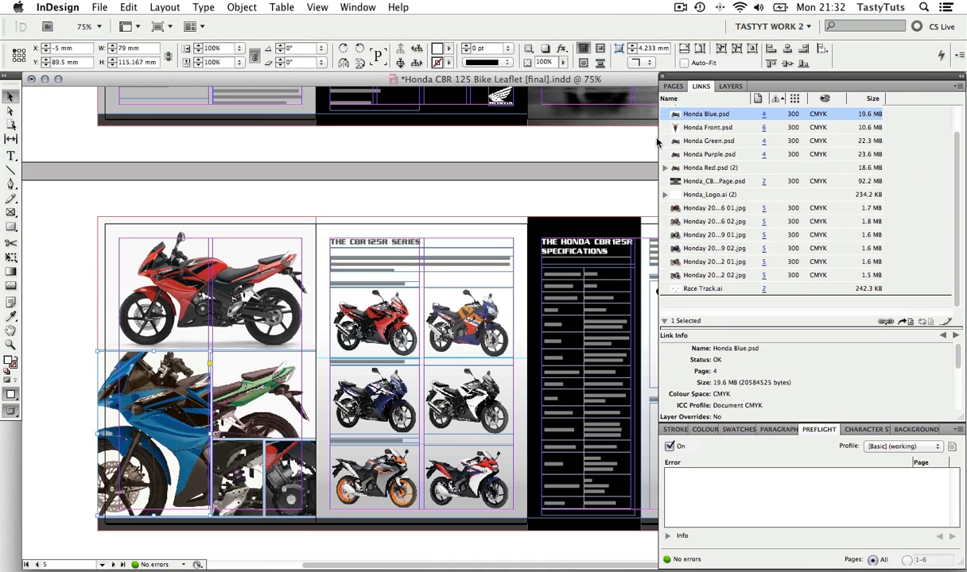
{"action": "mouse_move", "coordinate": [861, 323]}
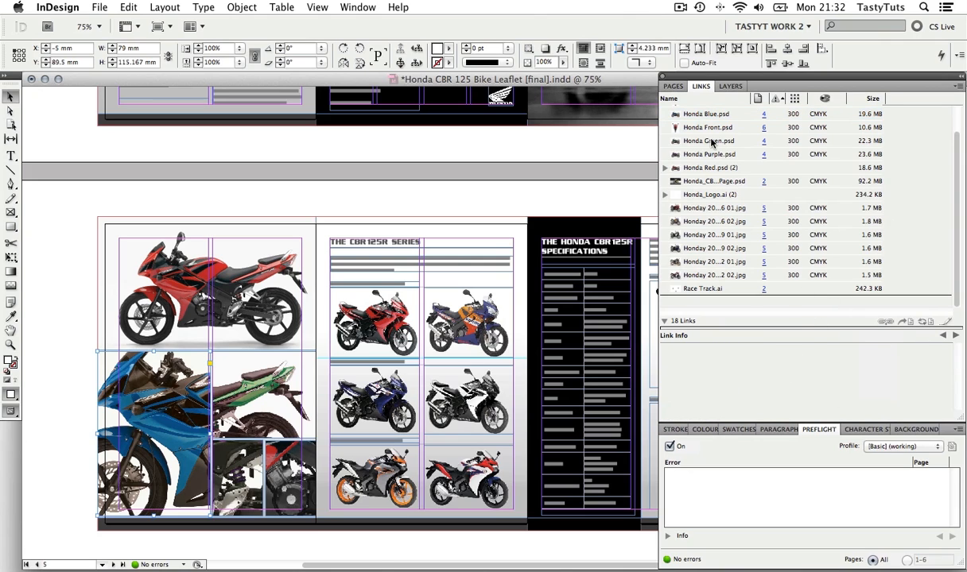
Read Honda Green.psd's Link Info, then drag the divider to enlarge the links list.
{"action": "left_click", "coordinate": [707, 141]}
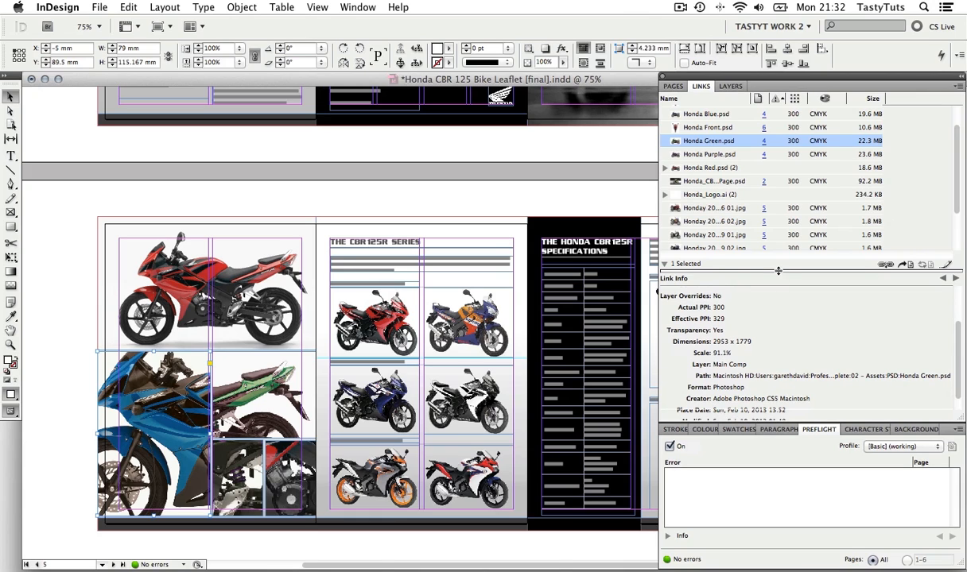
{"action": "left_click_drag", "start_coordinate": [779, 271], "coordinate": [779, 285]}
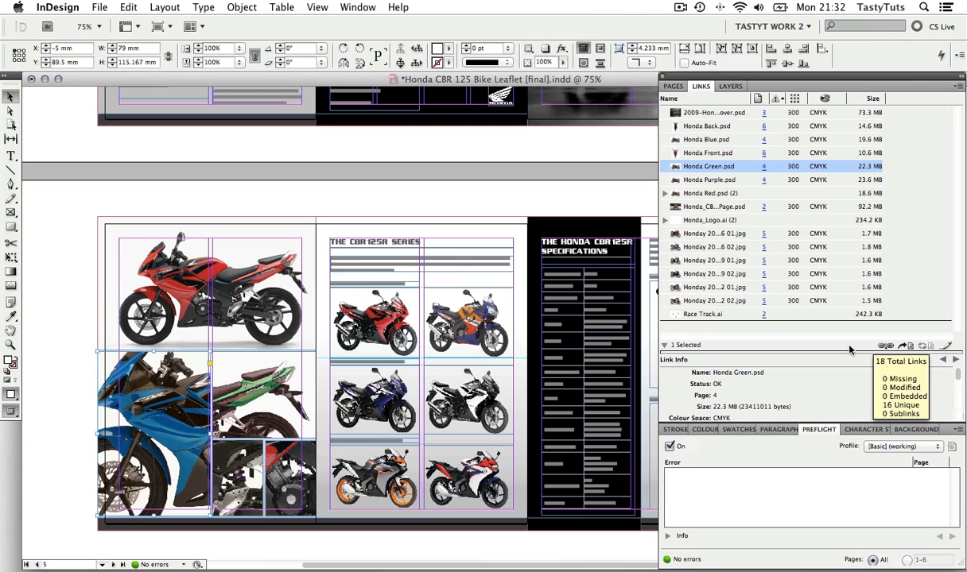
{"action": "mouse_move", "coordinate": [885, 346]}
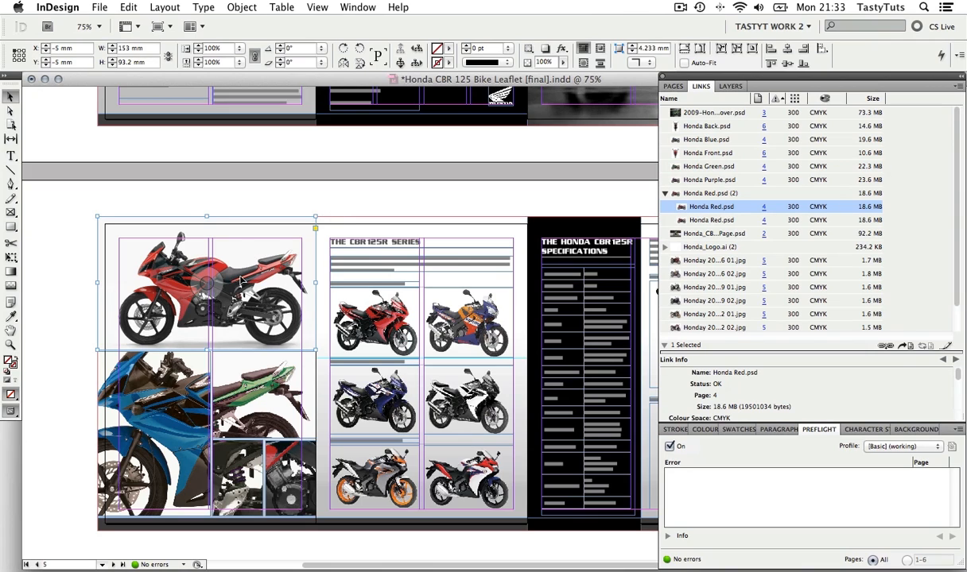
{"action": "mouse_move", "coordinate": [262, 254]}
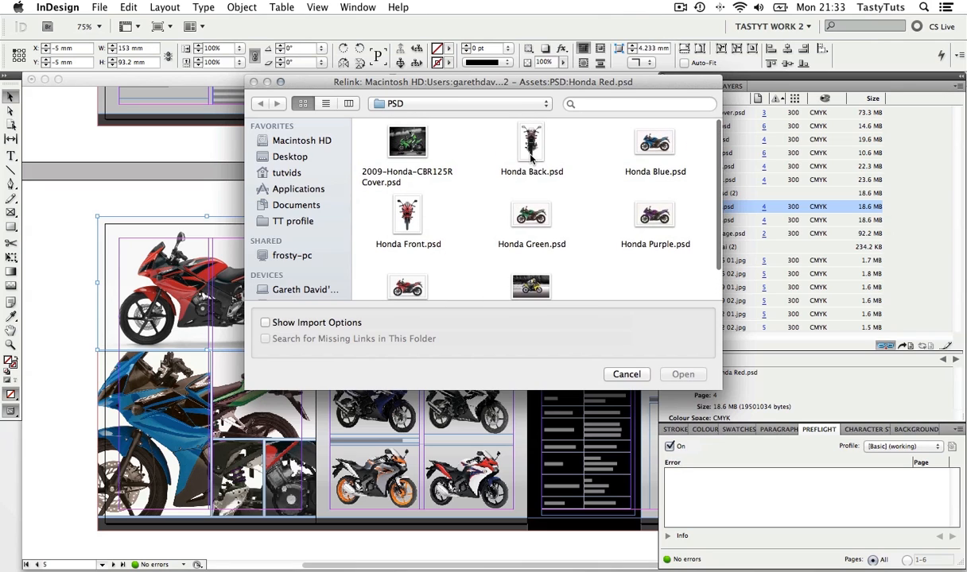
Cancel the Relink dialog and inspect Honda_Logo.ai and neighbouring link entries.
{"action": "left_click", "coordinate": [682, 373]}
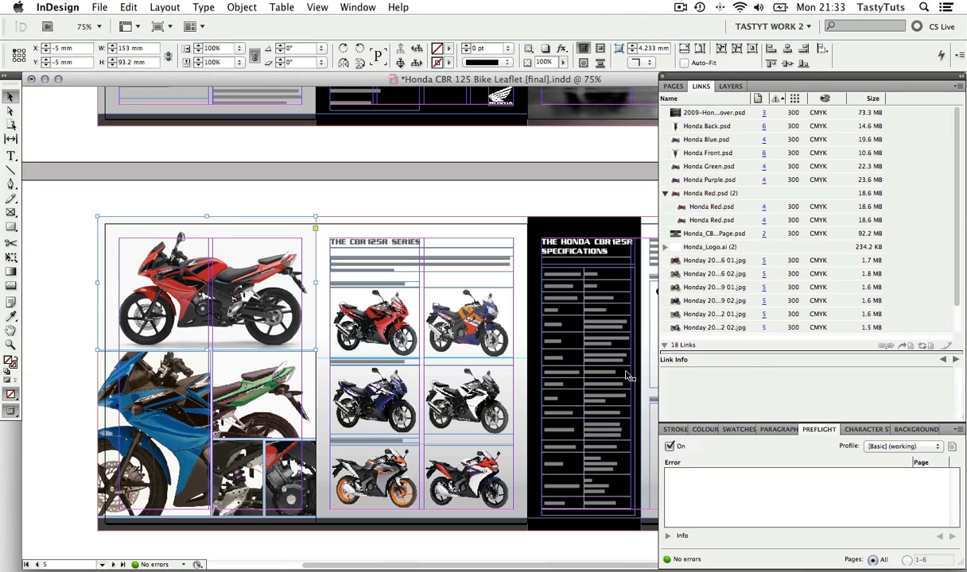
{"action": "mouse_move", "coordinate": [725, 251]}
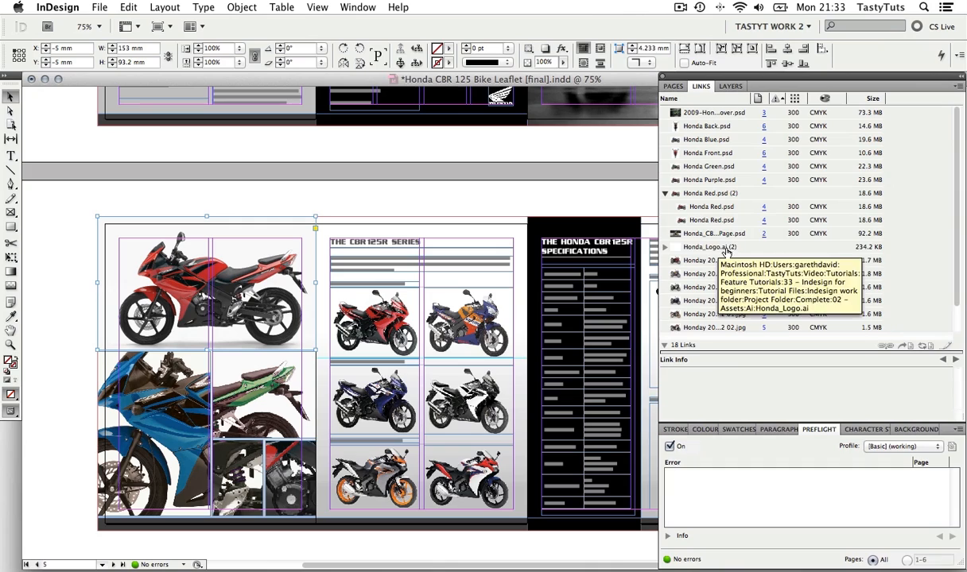
{"action": "left_click", "coordinate": [710, 247]}
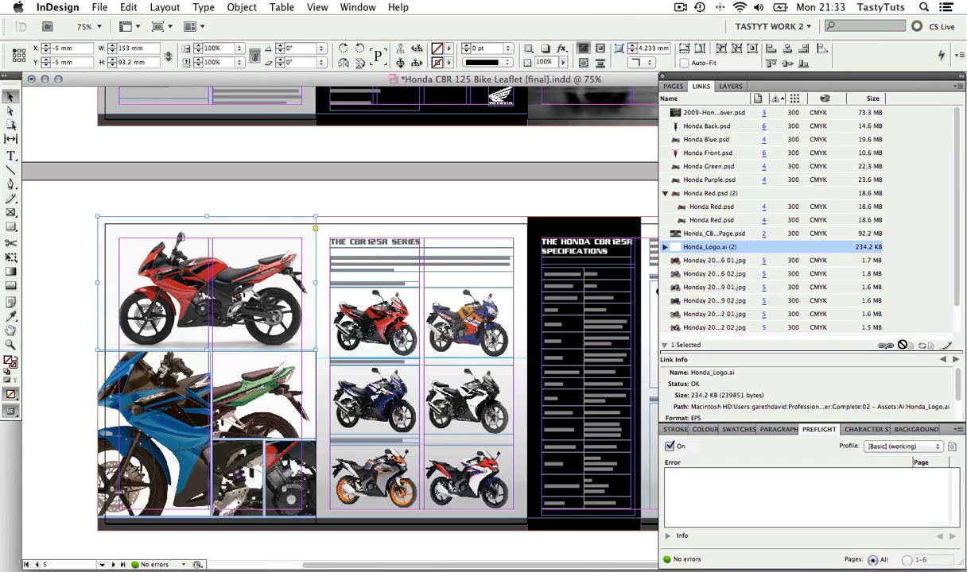
{"action": "left_click", "coordinate": [714, 287]}
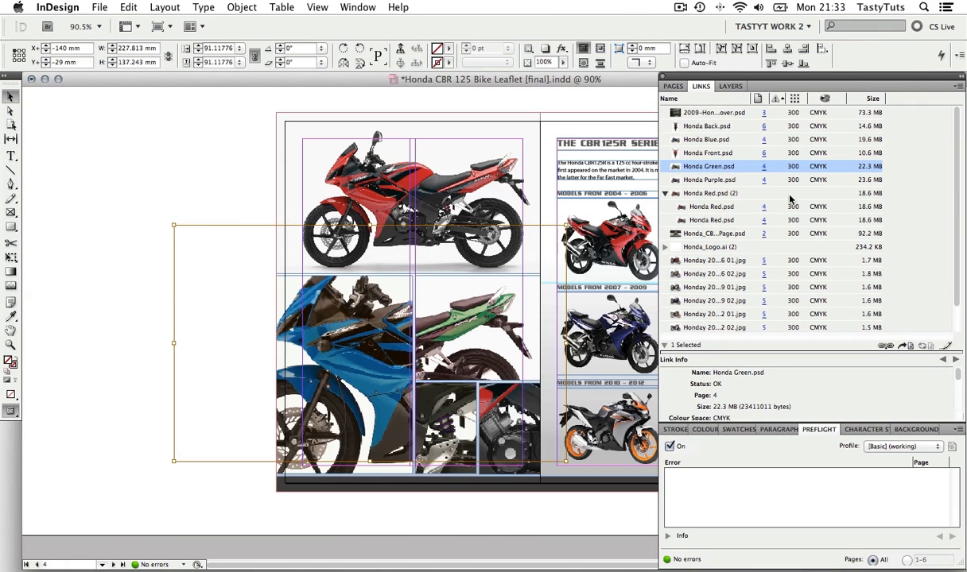
{"action": "left_click", "coordinate": [713, 260]}
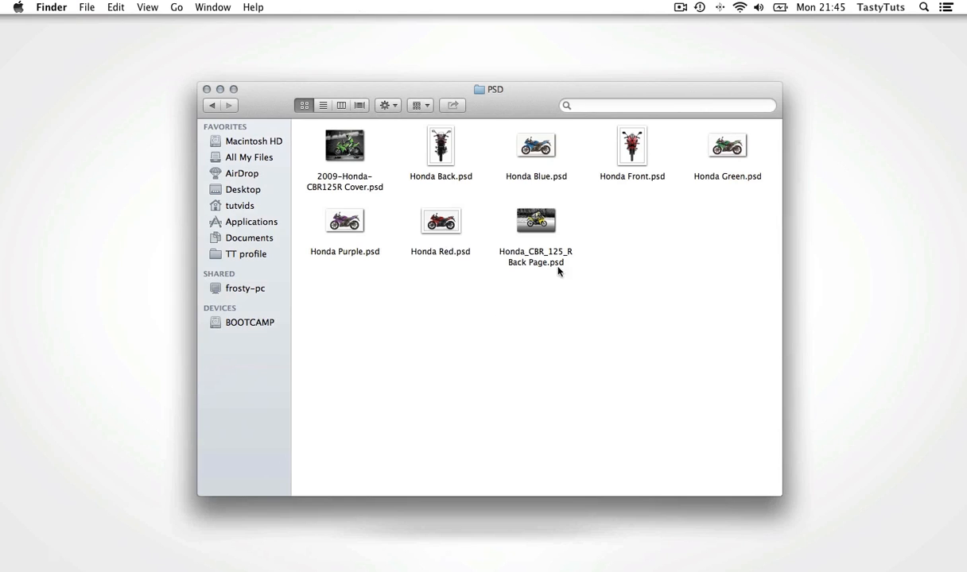
Open Honda Red.psd in Photoshop from Finder.
{"action": "left_click", "coordinate": [440, 221]}
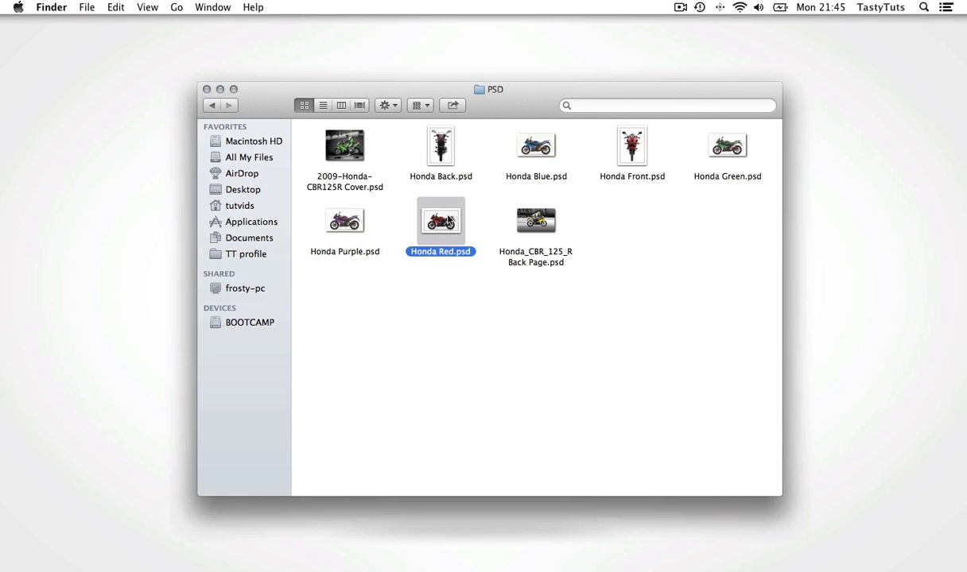
{"action": "double_click", "coordinate": [440, 221]}
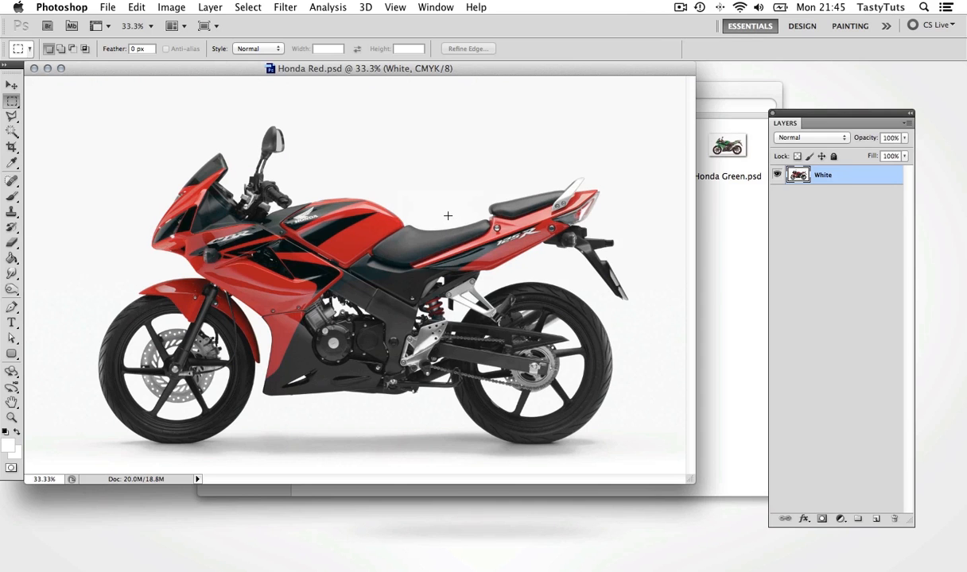
{"action": "left_click_drag", "start_coordinate": [694, 484], "coordinate": [722, 525]}
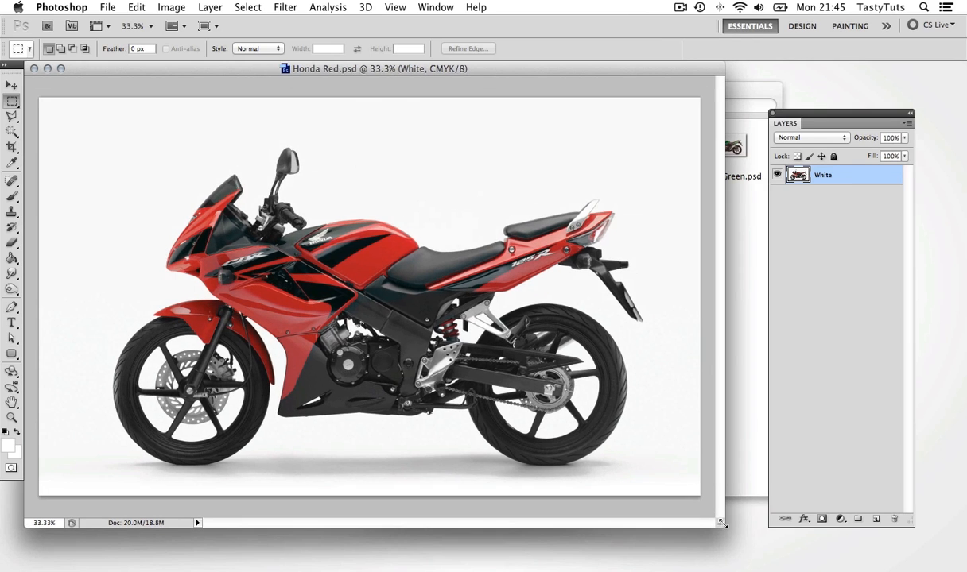
Duplicate the bike layer and desaturate the copy with Saturation -100.
{"action": "right_click", "coordinate": [823, 174]}
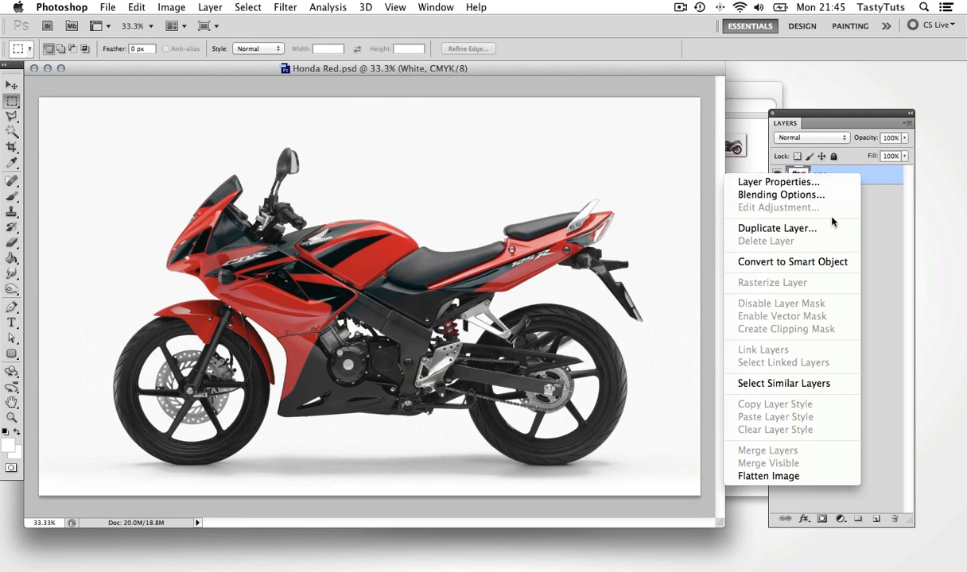
{"action": "left_click", "coordinate": [776, 228]}
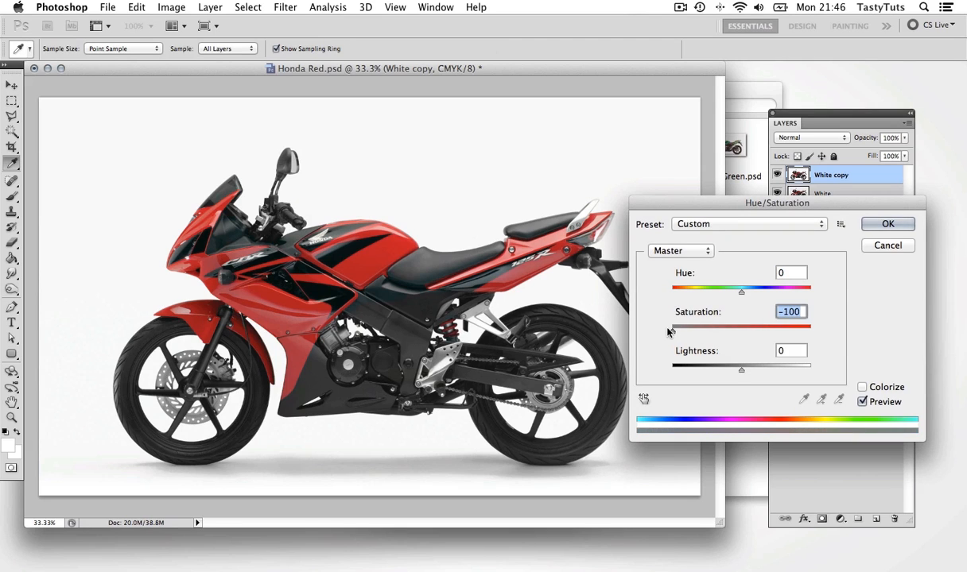
{"action": "left_click", "coordinate": [888, 223]}
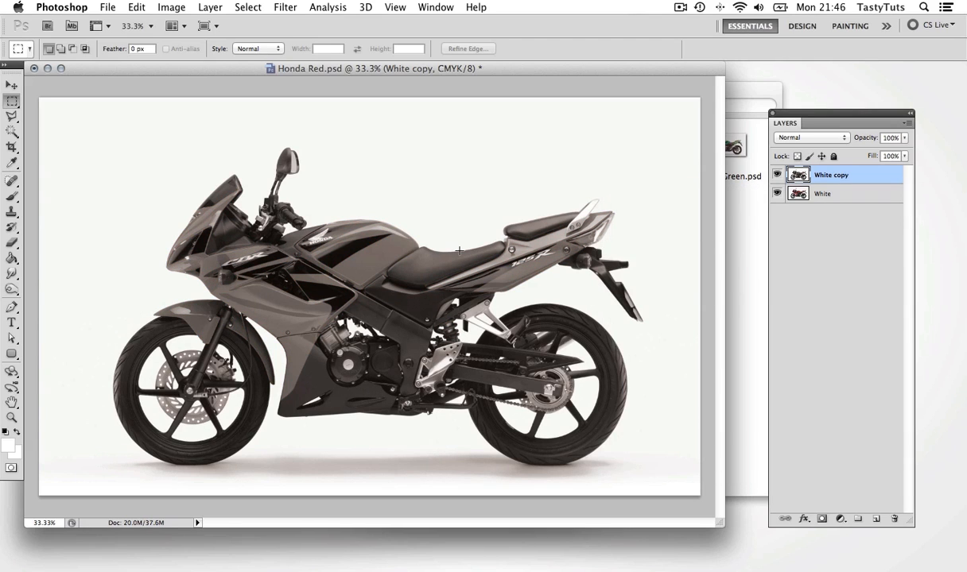
{"action": "mouse_move", "coordinate": [603, 216]}
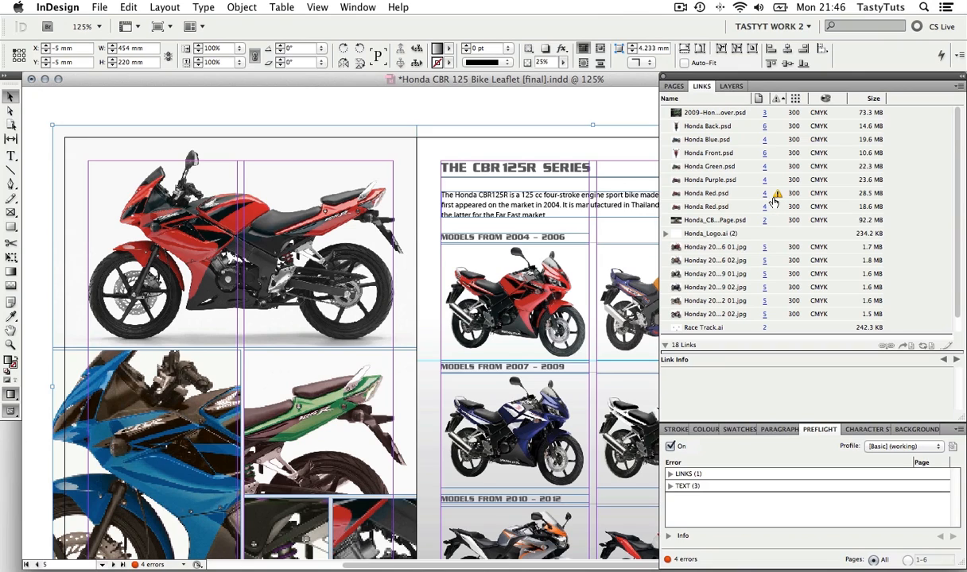
{"action": "mouse_move", "coordinate": [777, 194]}
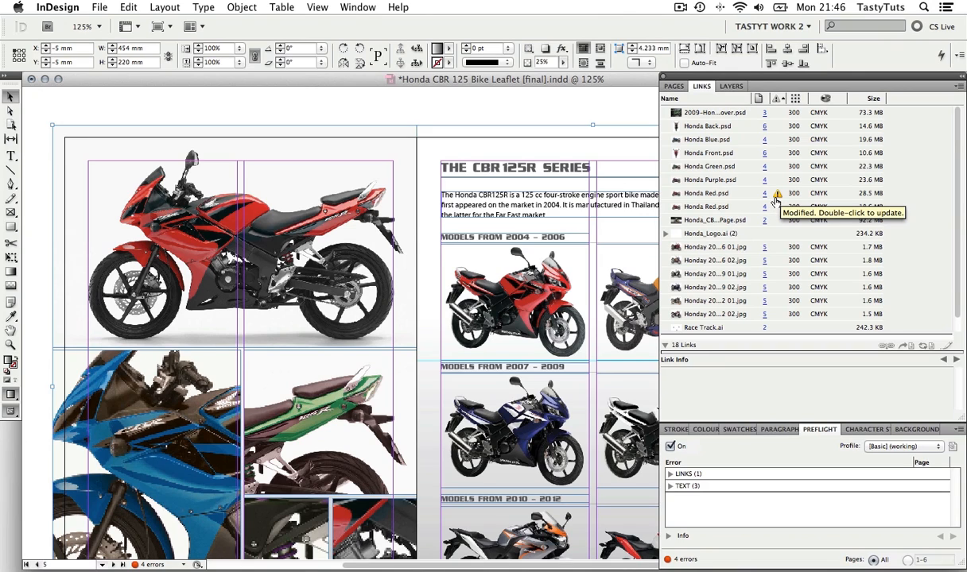
Update the modified Honda Red.psd link via its warning icon in the Links panel.
{"action": "left_click", "coordinate": [705, 194]}
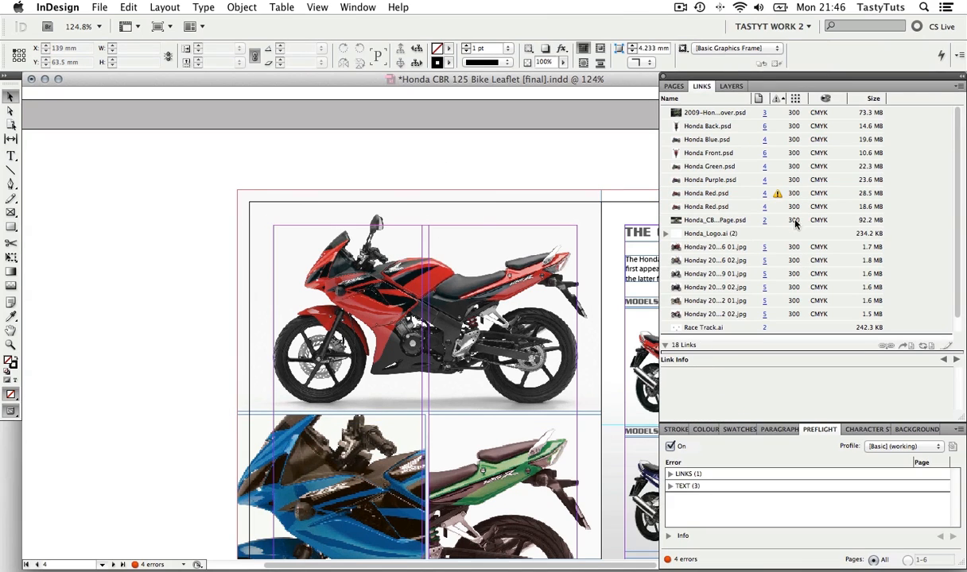
{"action": "mouse_move", "coordinate": [778, 193]}
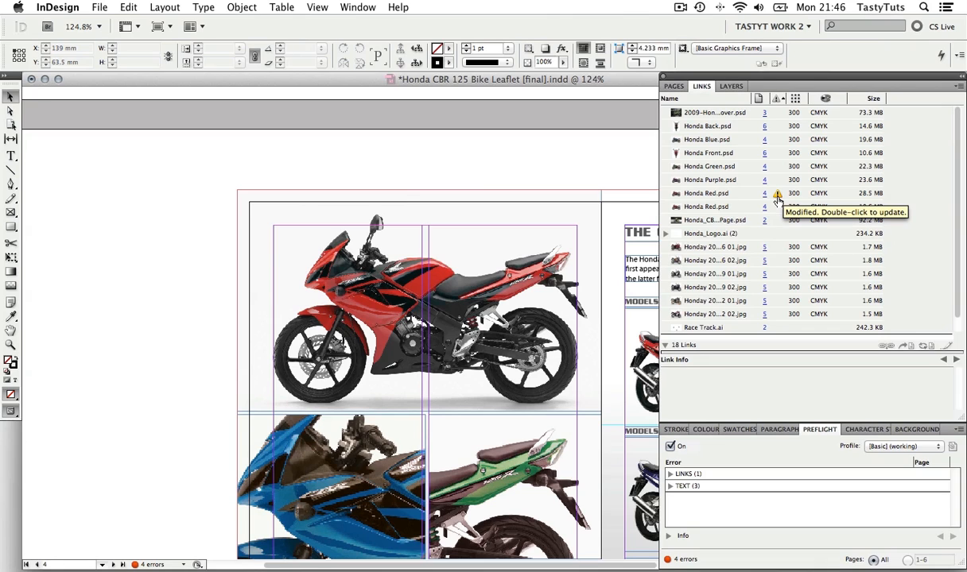
{"action": "left_click", "coordinate": [706, 193]}
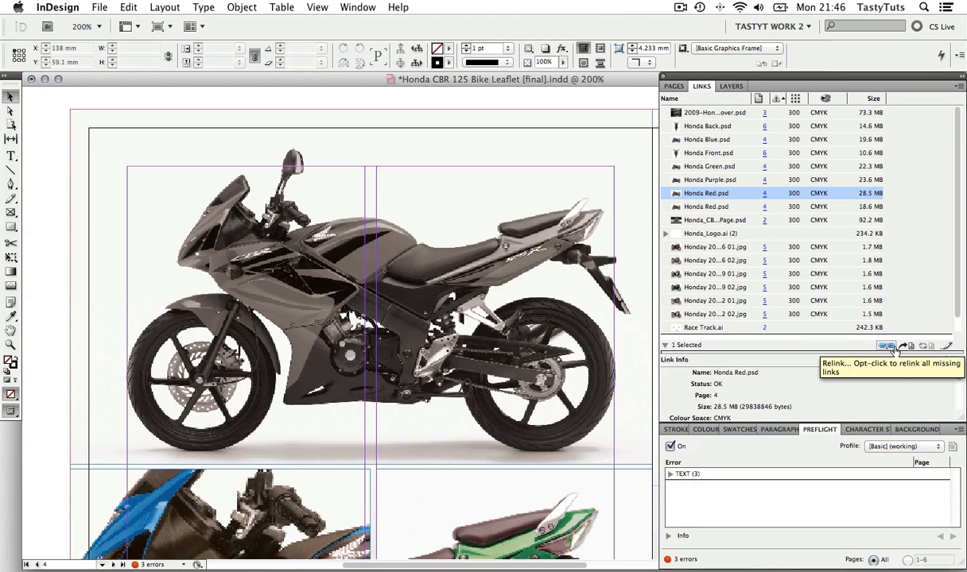
{"action": "mouse_move", "coordinate": [946, 346]}
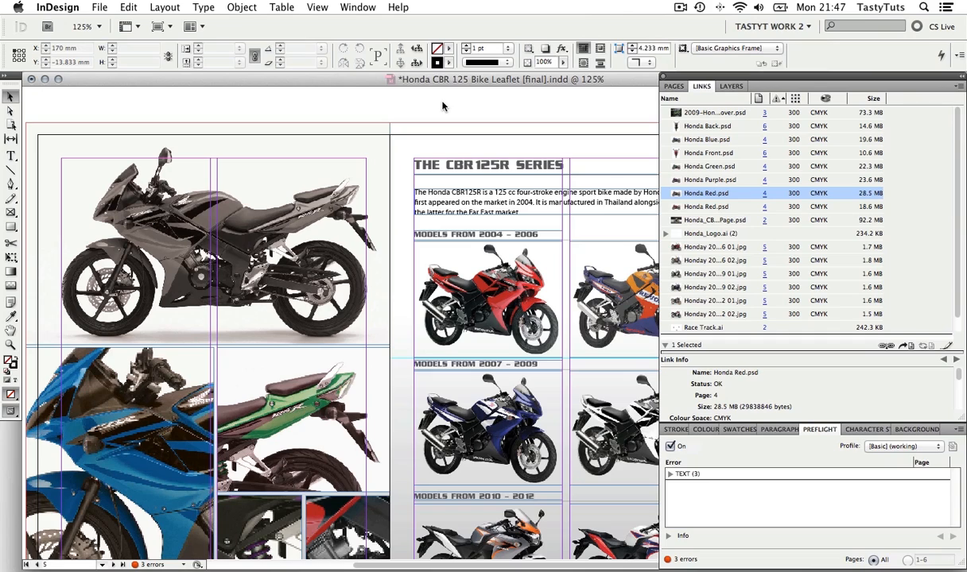
Select the grey bike image frame on the leaflet.
{"action": "left_click", "coordinate": [207, 233]}
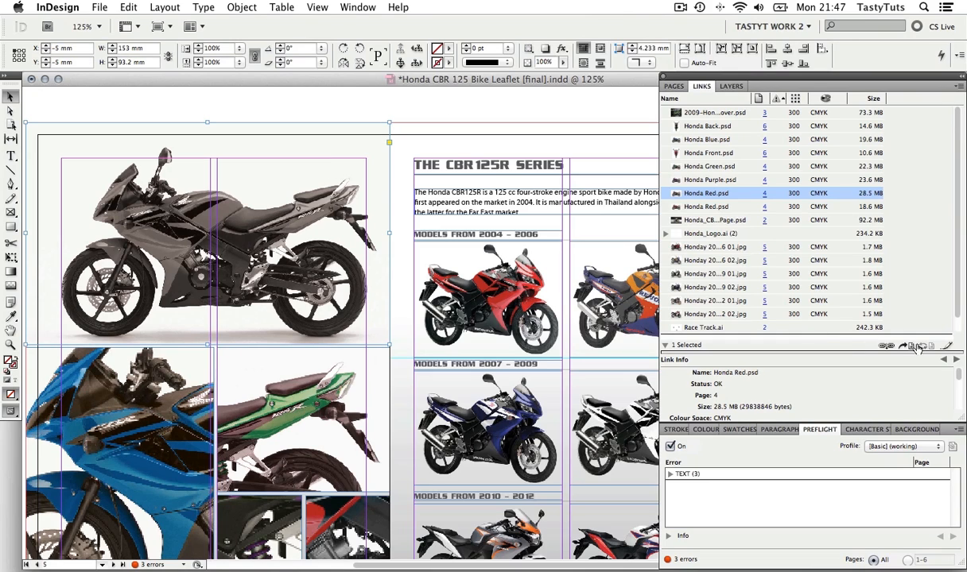
{"action": "mouse_move", "coordinate": [863, 384]}
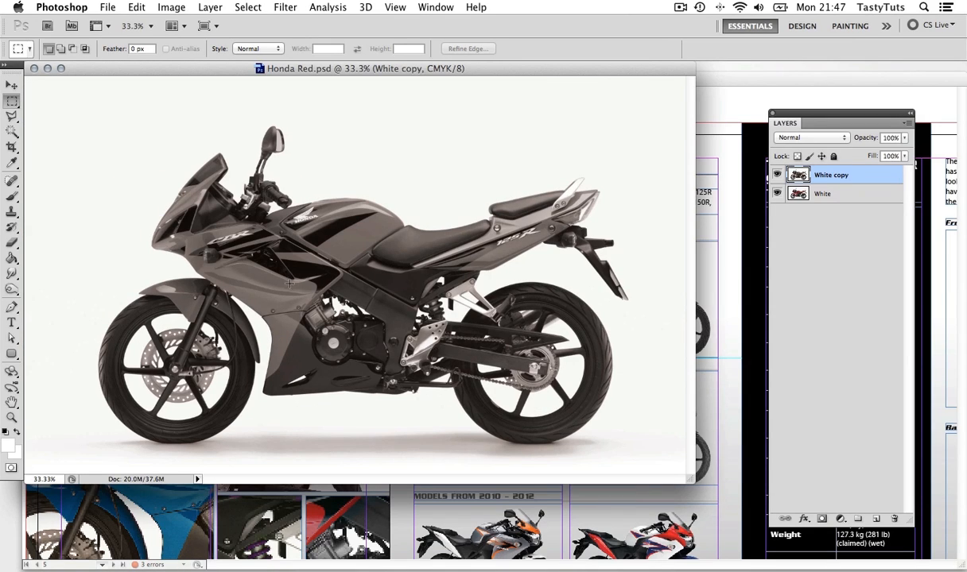
{"action": "mouse_move", "coordinate": [381, 273]}
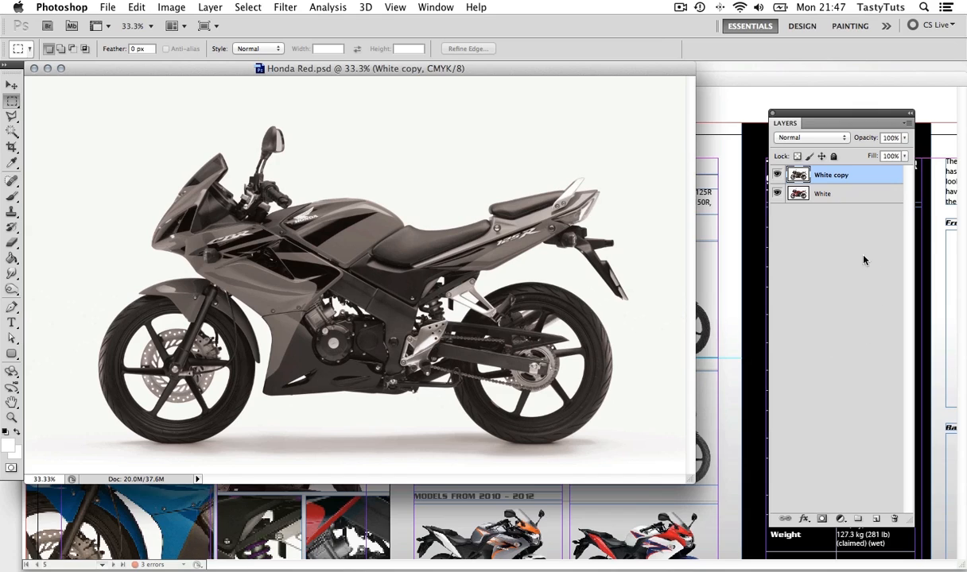
{"action": "mouse_move", "coordinate": [798, 232]}
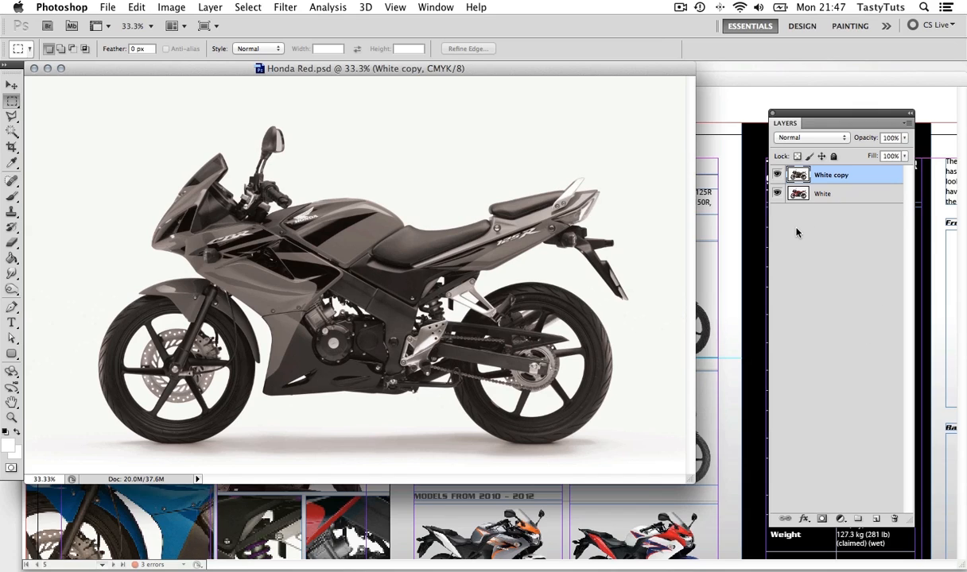
{"action": "mouse_move", "coordinate": [846, 270]}
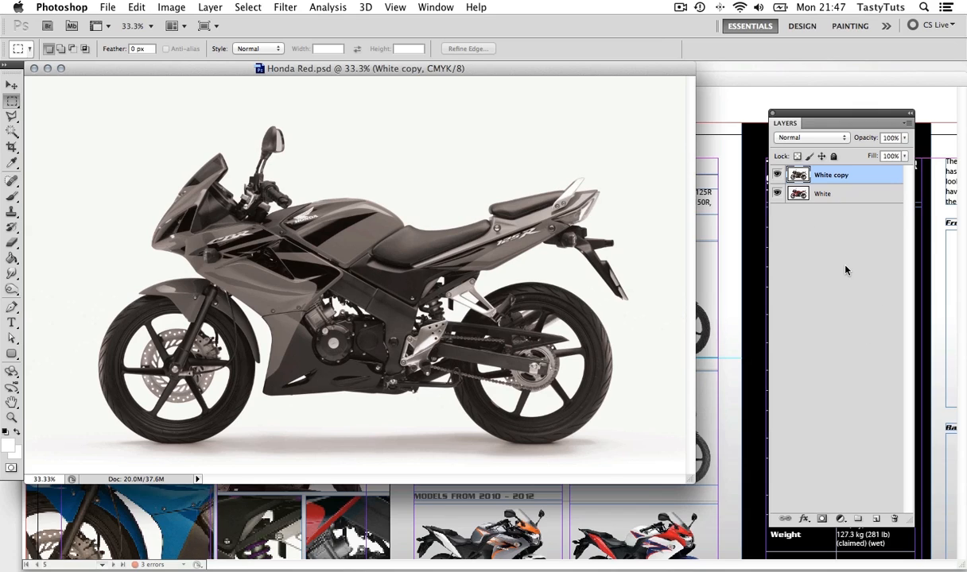
Remove the White copy layer from Honda Red.psd in the Layers panel.
{"action": "left_click", "coordinate": [777, 174]}
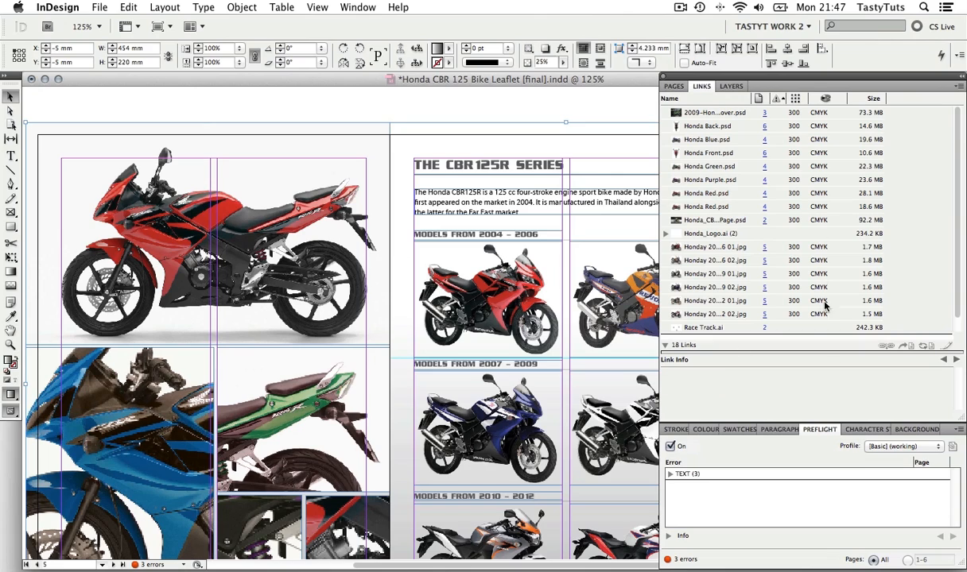
{"action": "mouse_move", "coordinate": [833, 378]}
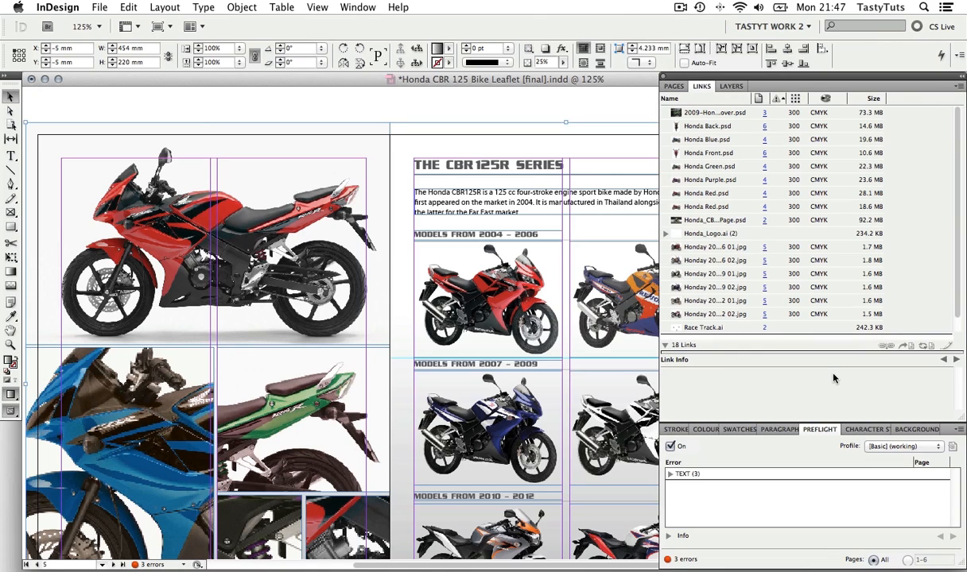